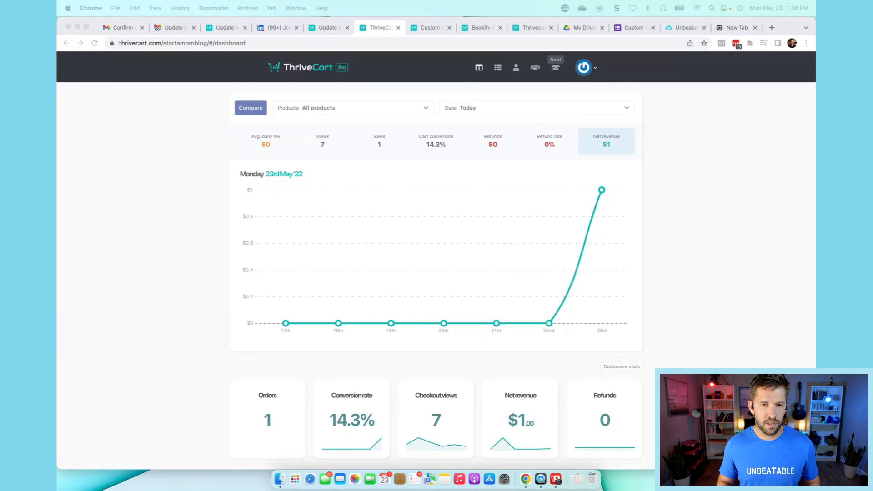
mouse_move(811, 181)
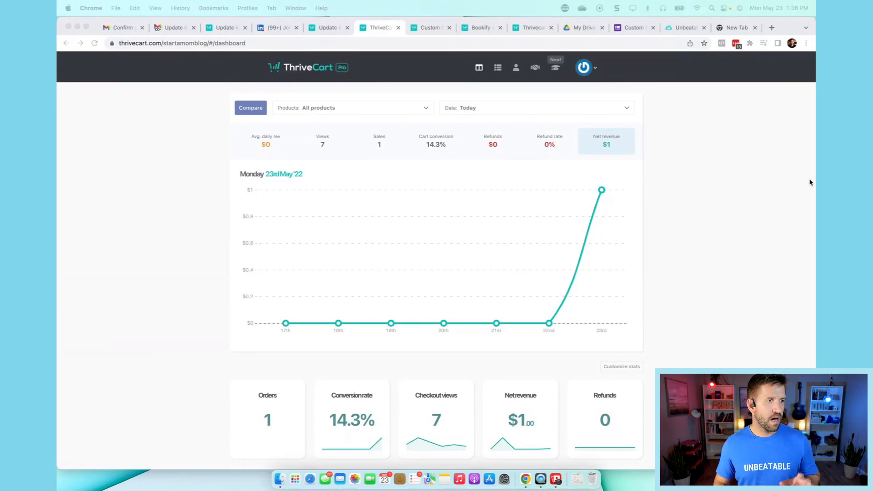
mouse_move(693, 216)
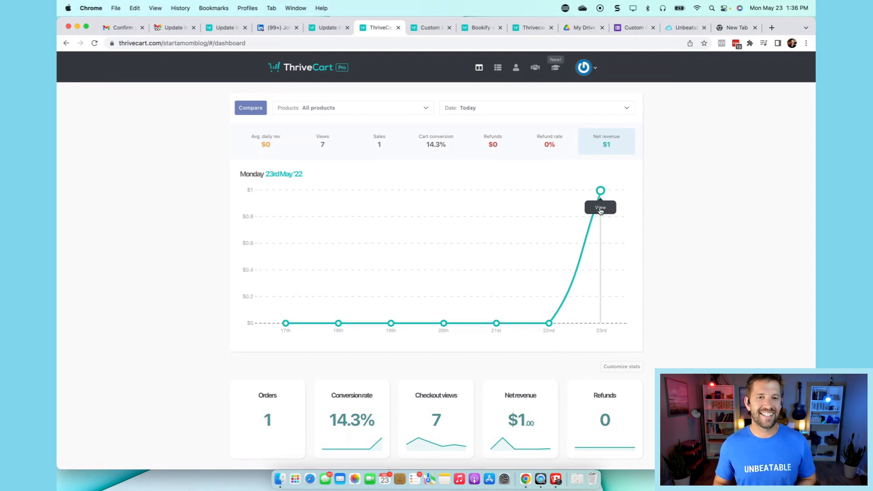
mouse_move(712, 236)
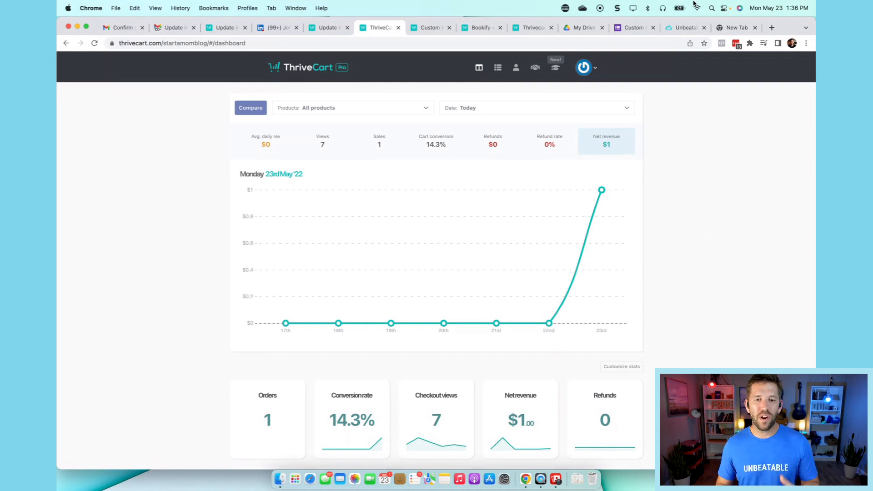
mouse_move(670, 139)
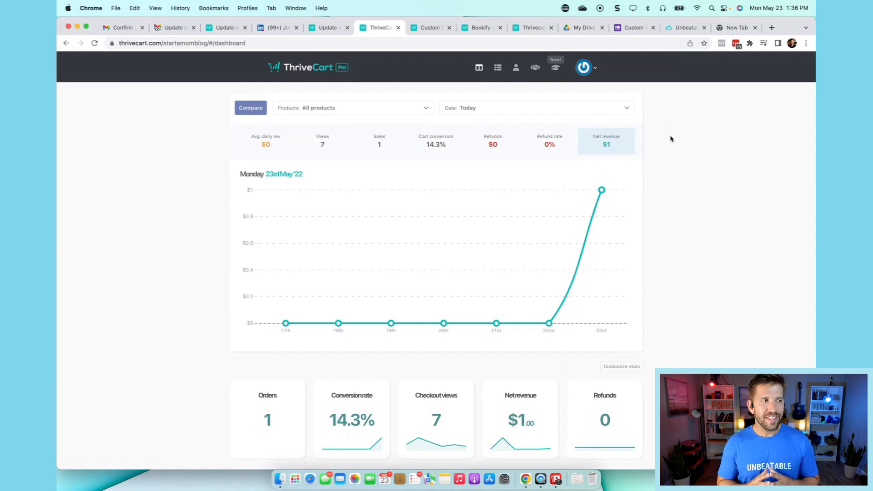
mouse_move(497, 67)
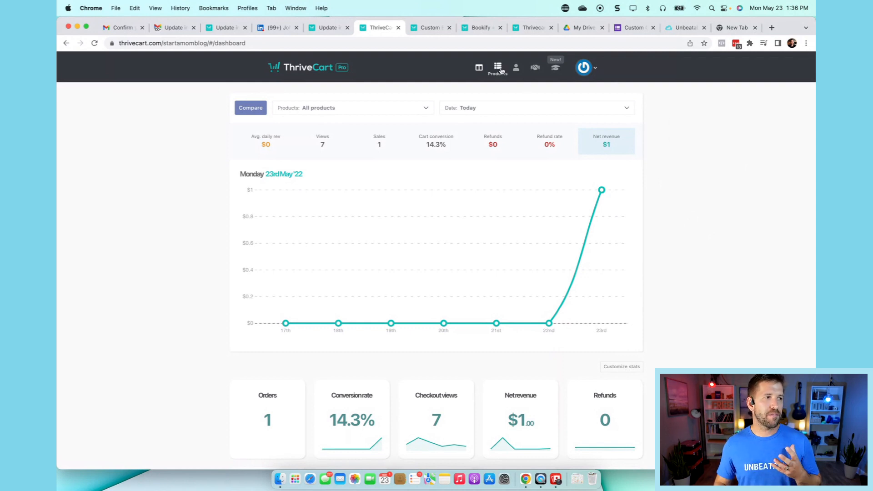
mouse_move(497, 66)
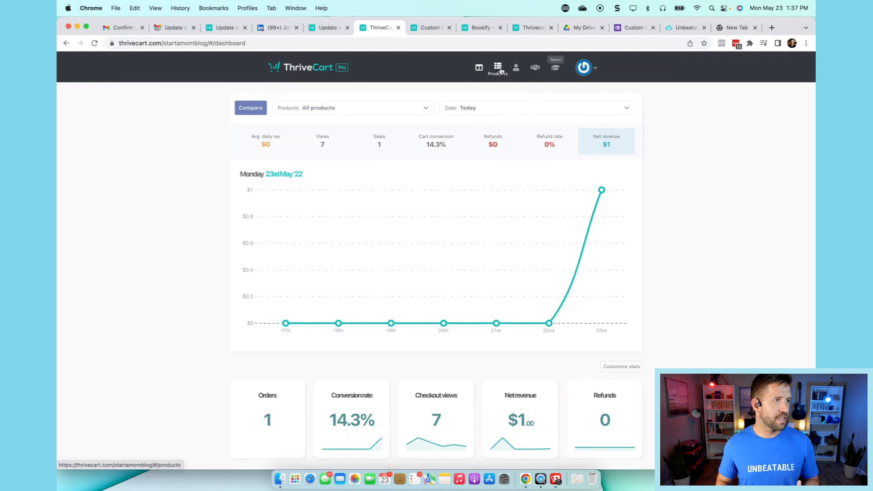
- Open Custom Book's live checkout from Products and scroll to its $1 order form
click(497, 67)
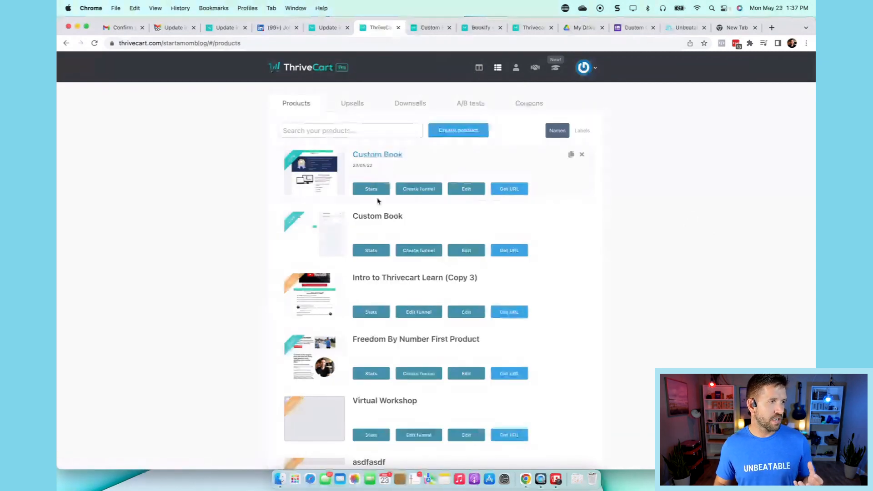
click(508, 189)
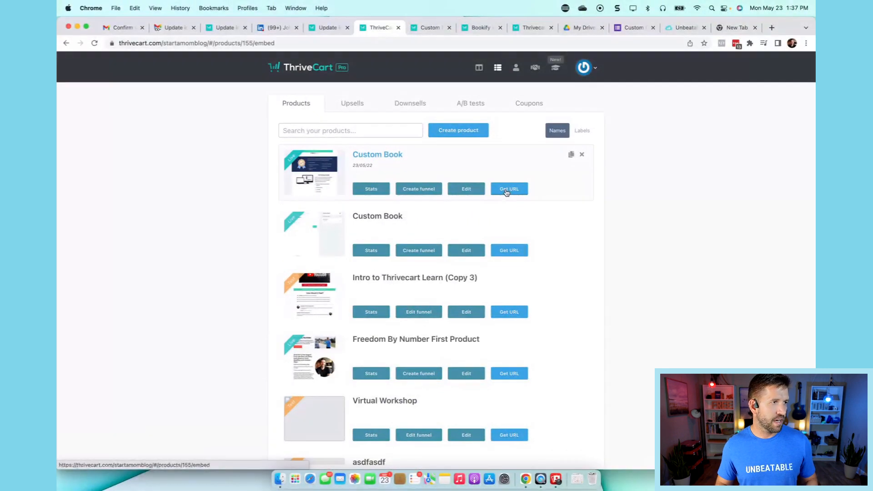
click(508, 188)
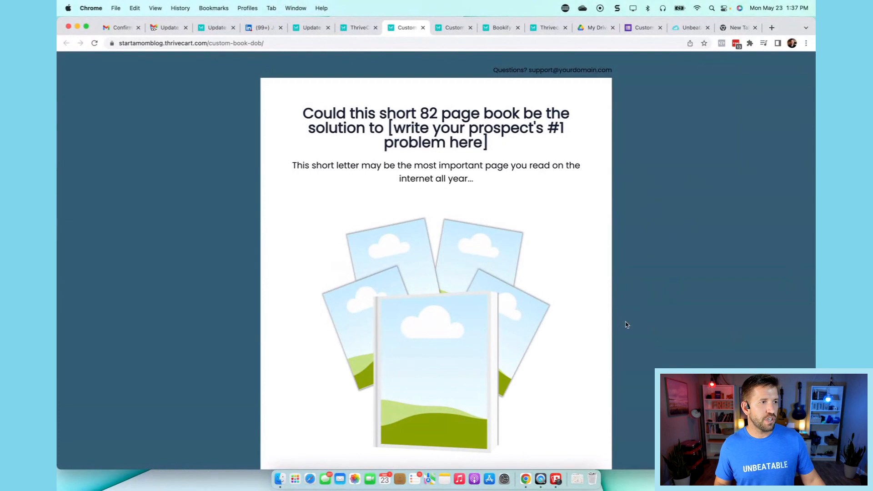
scroll(down, 3)
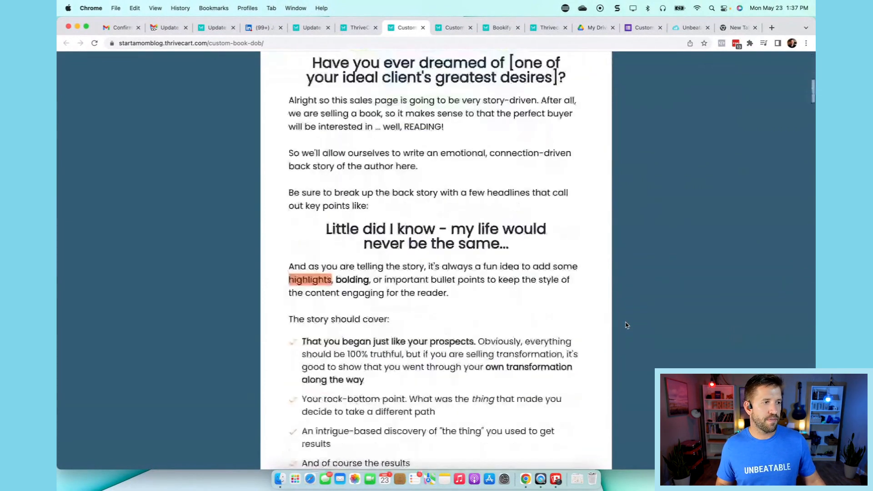
scroll(down, 3)
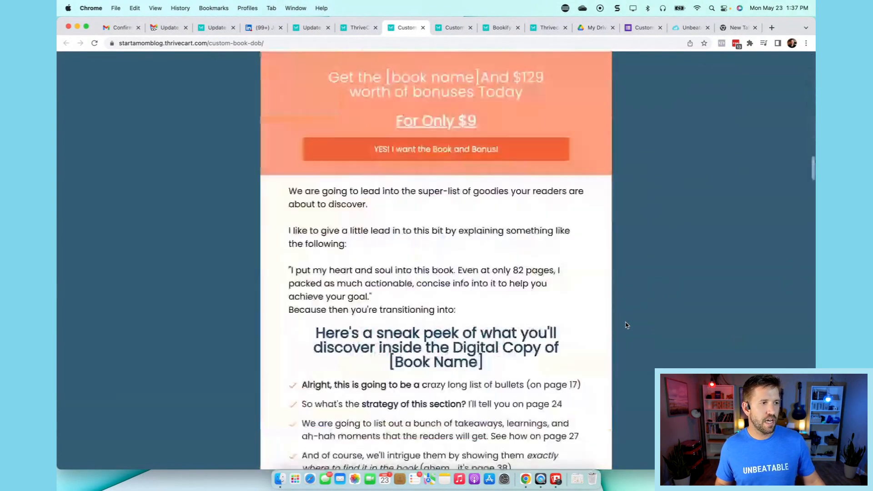
scroll(down, 3)
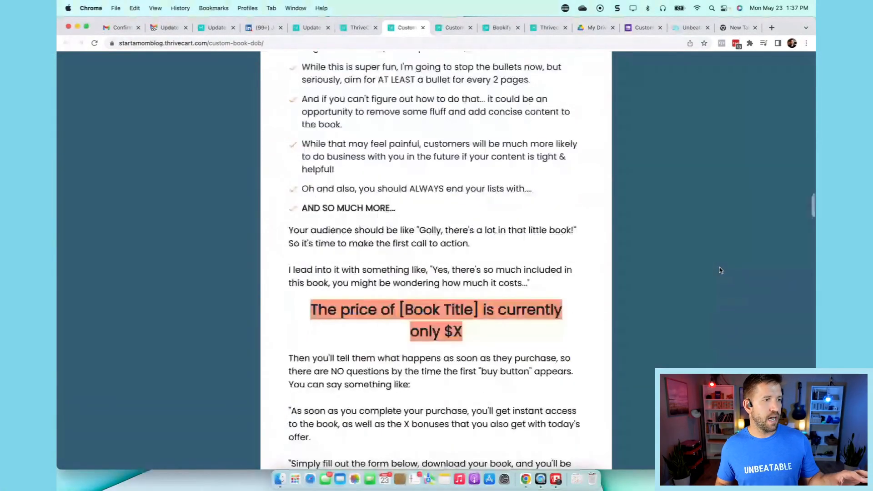
scroll(down, 3)
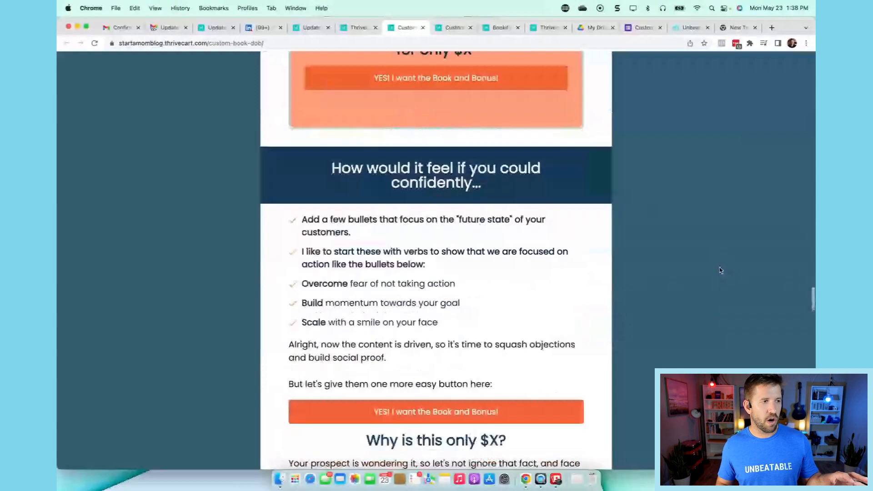
scroll(up, 3)
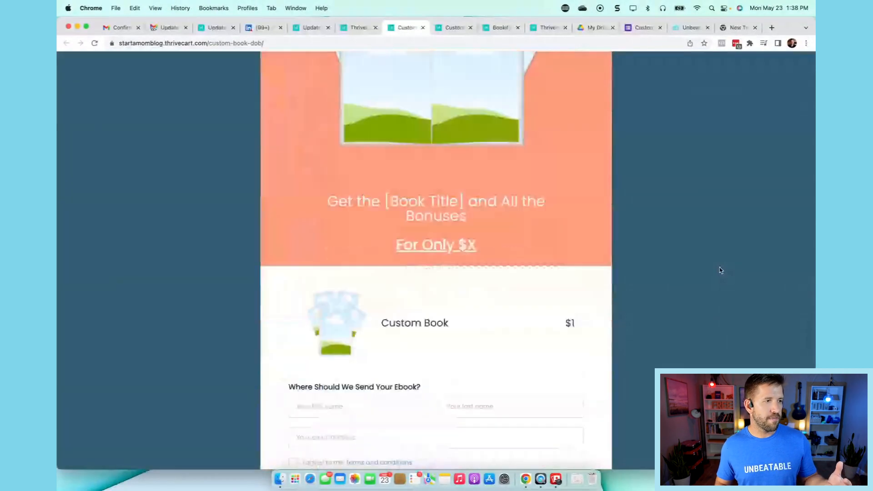
scroll(down, 3)
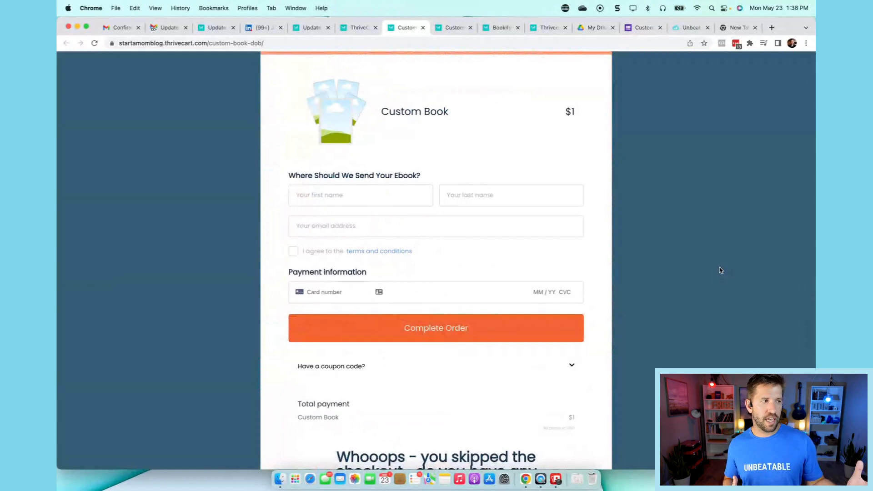
mouse_move(477, 242)
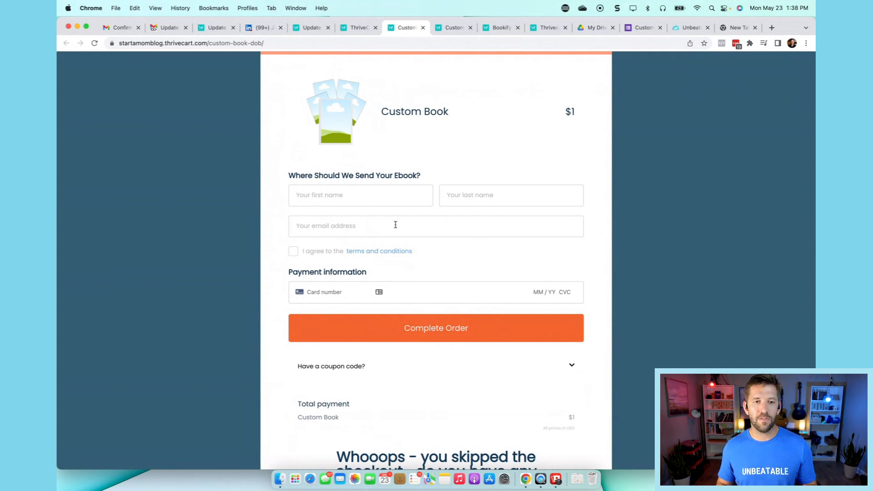
mouse_move(399, 220)
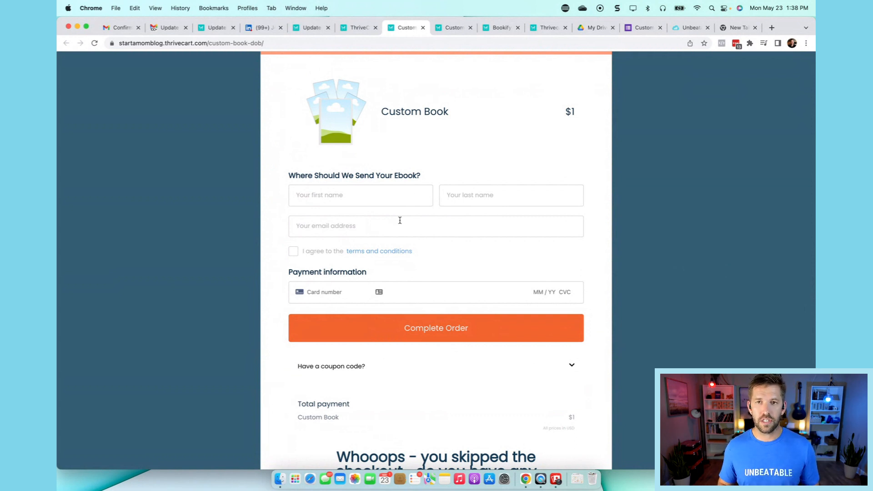
- Open Custom Book's checkout in the editor and select the customer details form
click(358, 27)
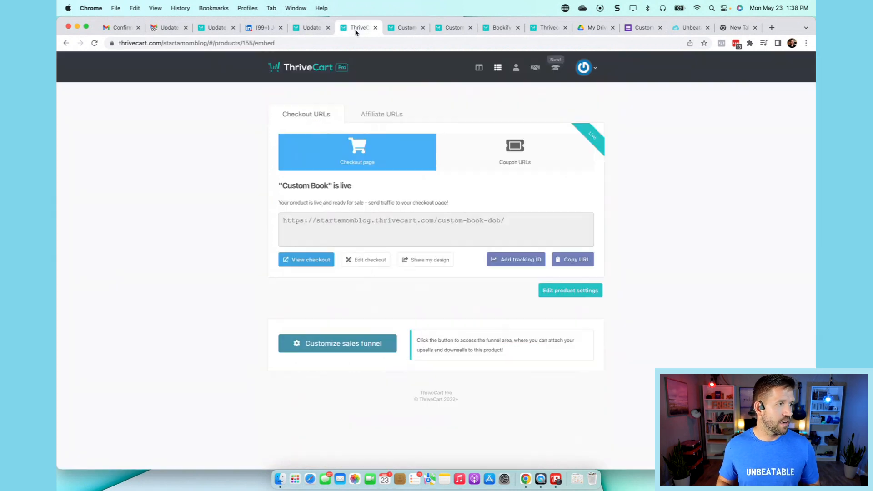
mouse_move(369, 259)
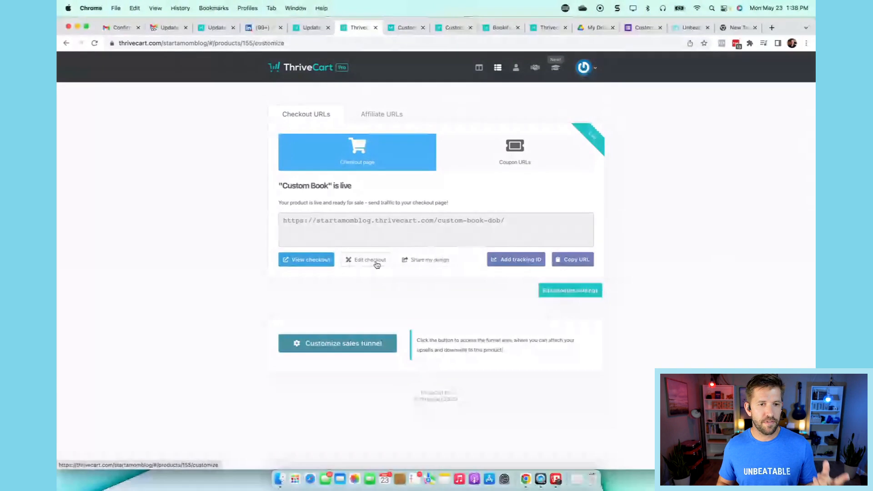
click(365, 259)
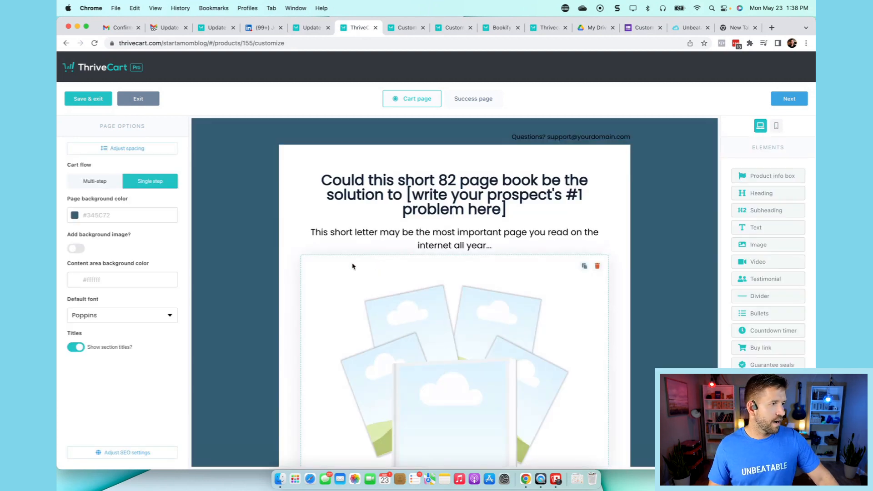
scroll(down, 3)
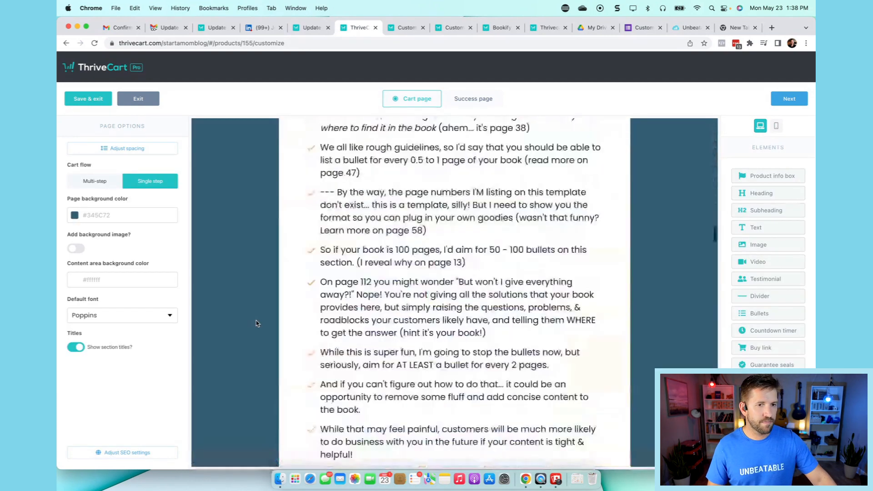
scroll(down, 3)
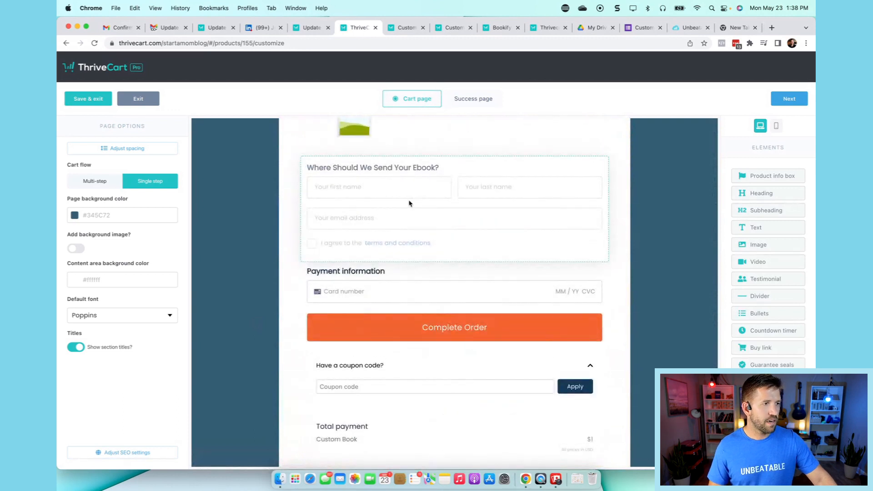
click(372, 167)
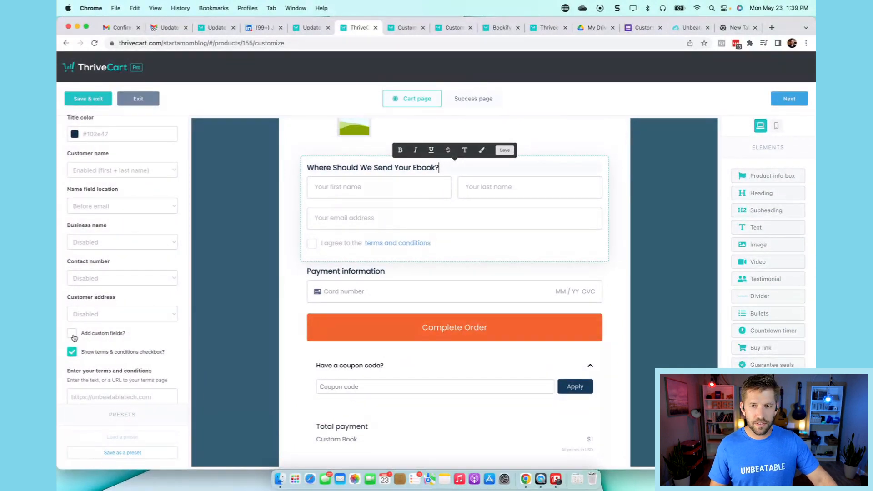
- Enable 'Add custom fields?' on the order form and open the custom field setup
click(72, 333)
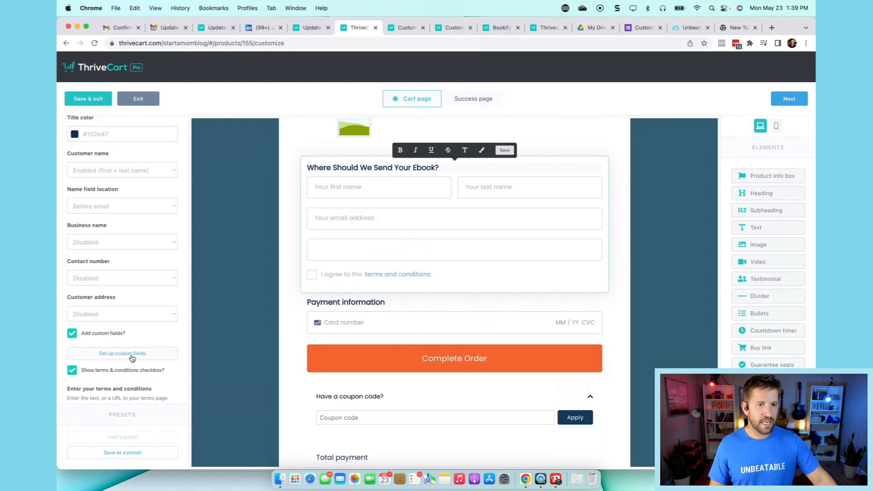
click(122, 353)
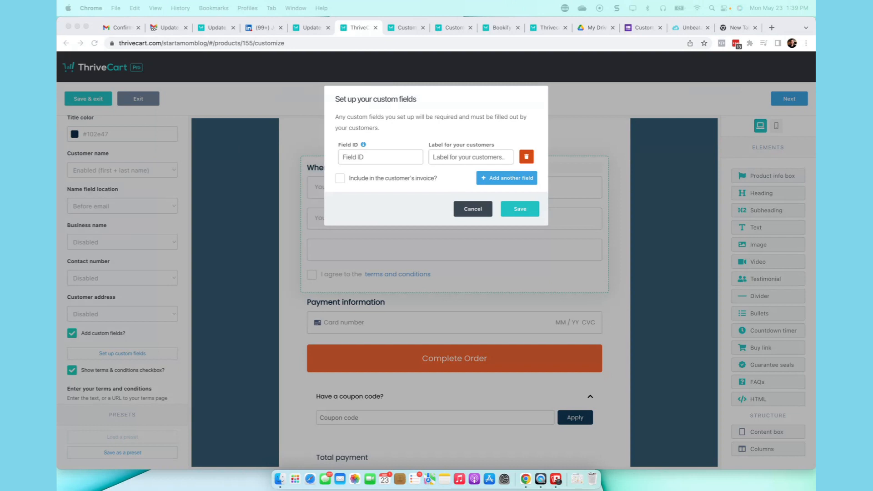
- Add custom field 'birthday' labelled 'Your Birthday (MM/DD/YYYY)', included in the customer's invoice
click(380, 157)
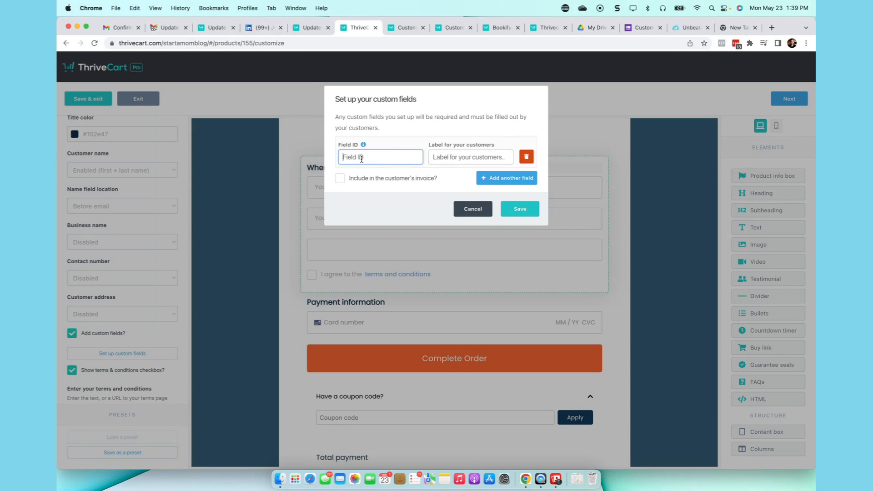
text(birthday)
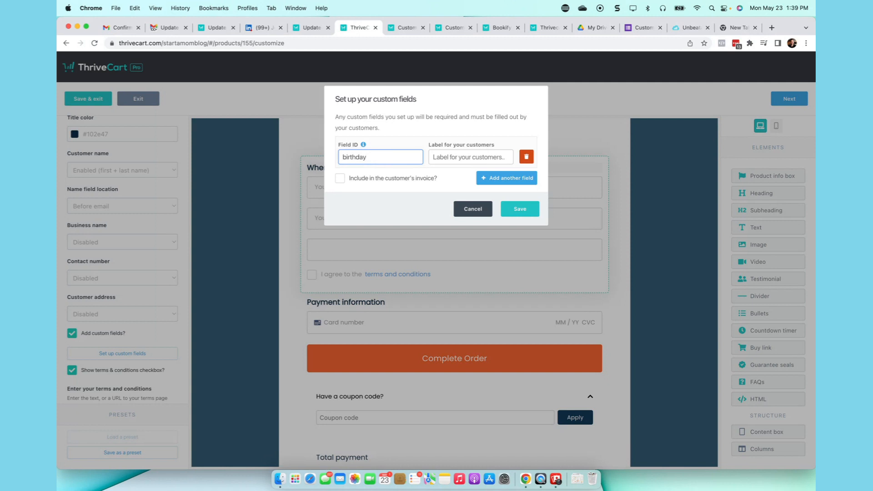
click(469, 156)
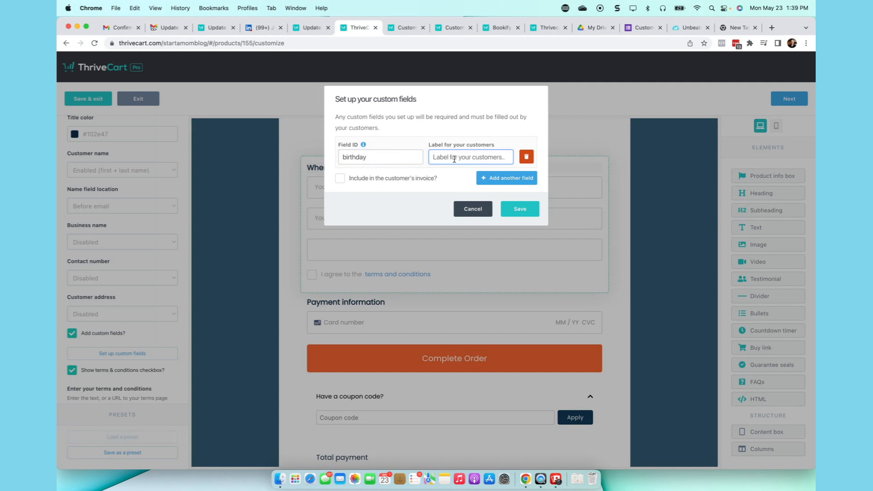
text(Y)
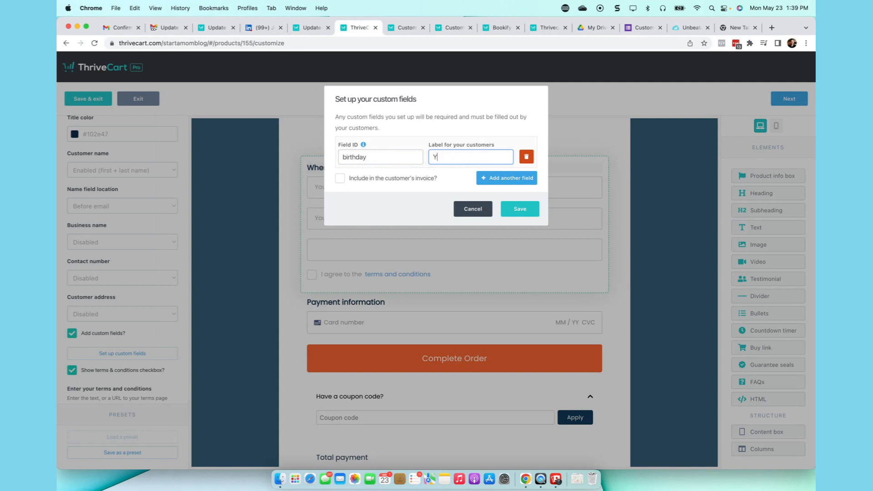
text(our Birthday ()
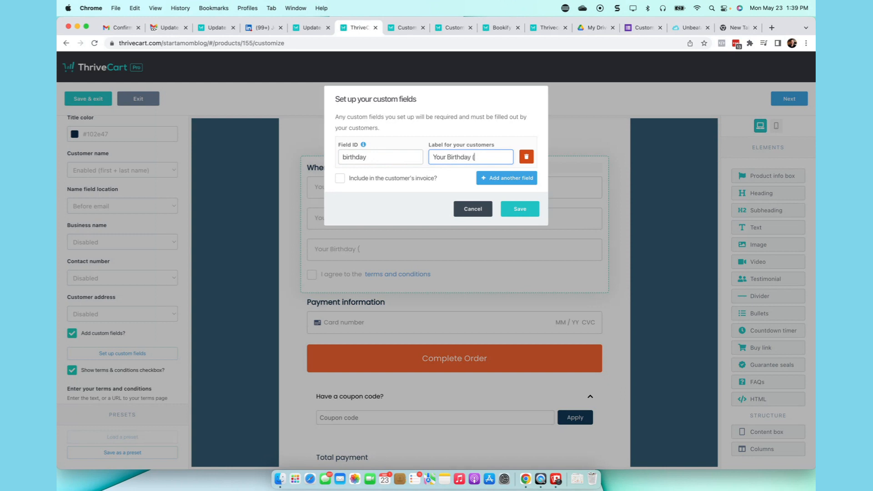
text(MM/DD/)
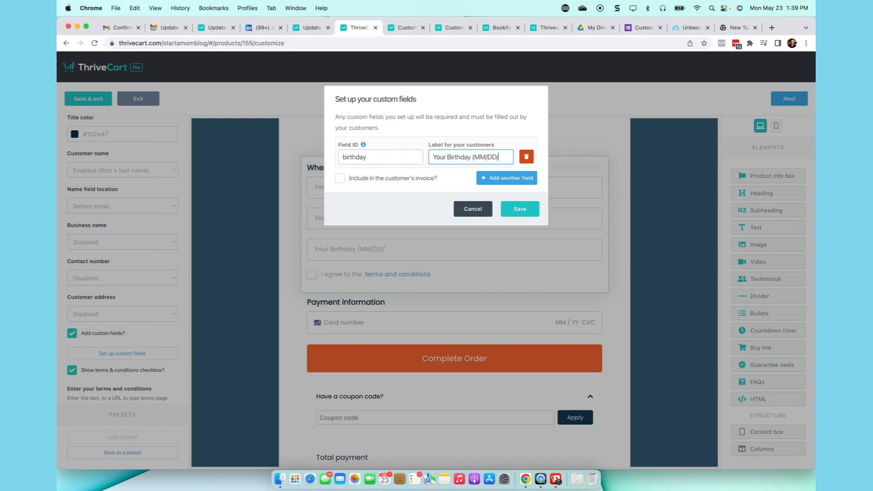
text(YYYY)
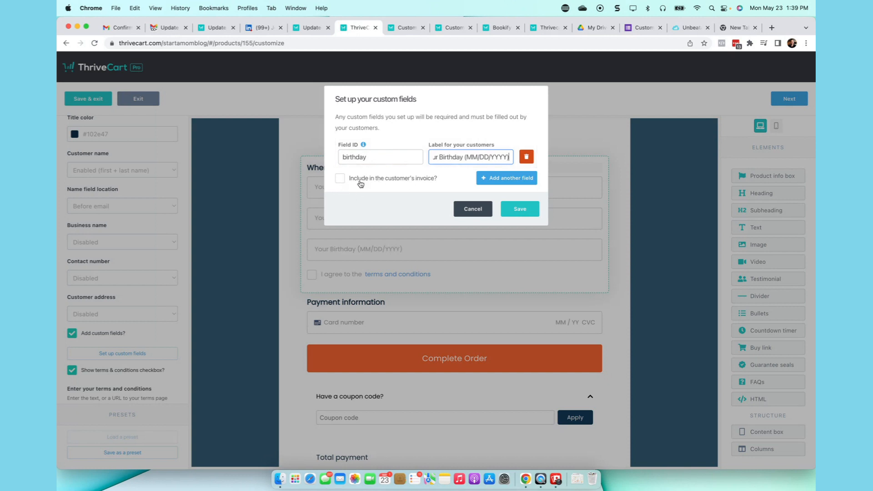
click(340, 178)
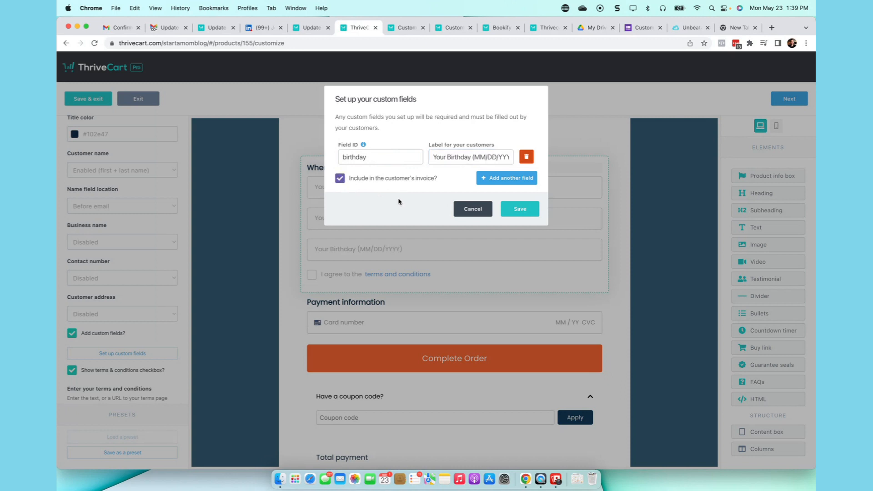
mouse_move(398, 201)
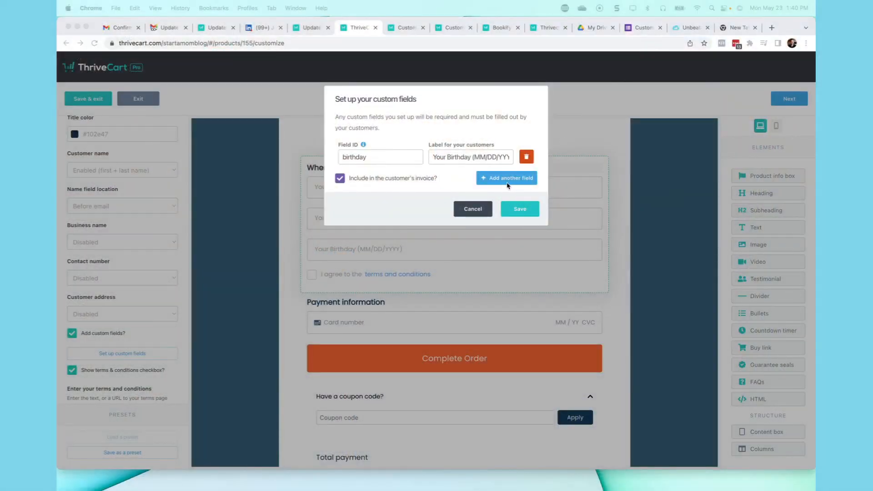
- Add a second custom field 'Color' and save the custom fields
click(506, 178)
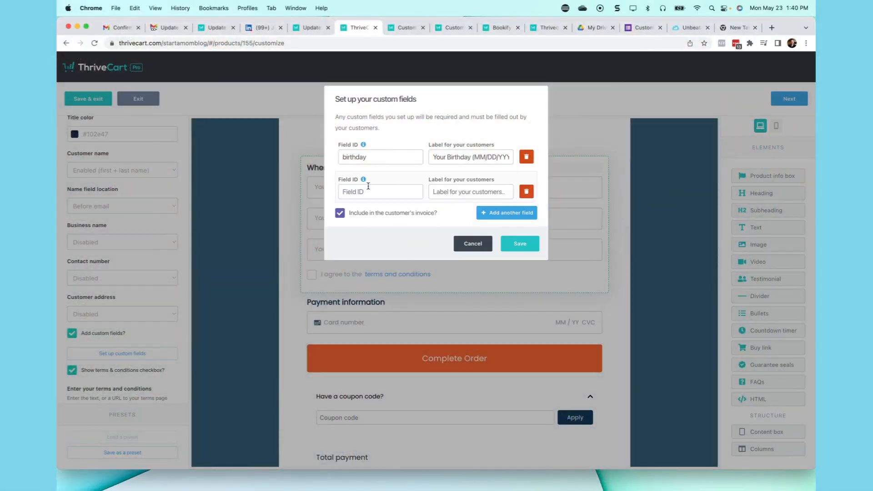
text(C)
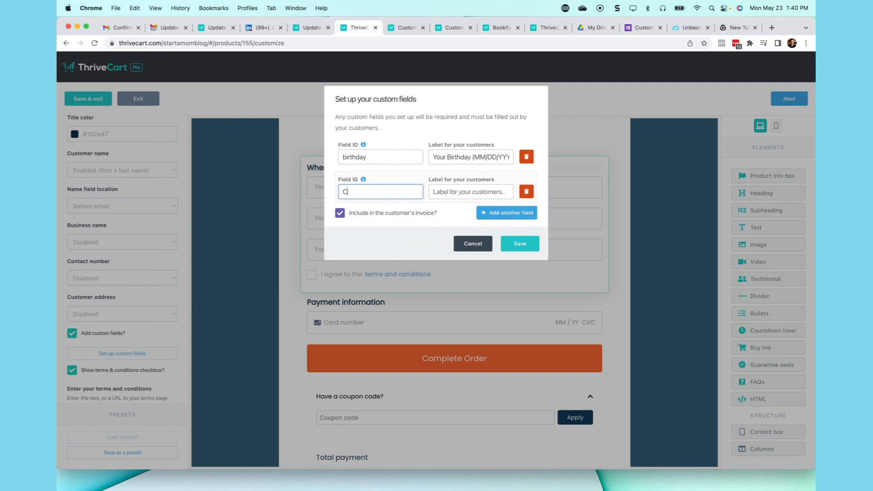
text(olor)
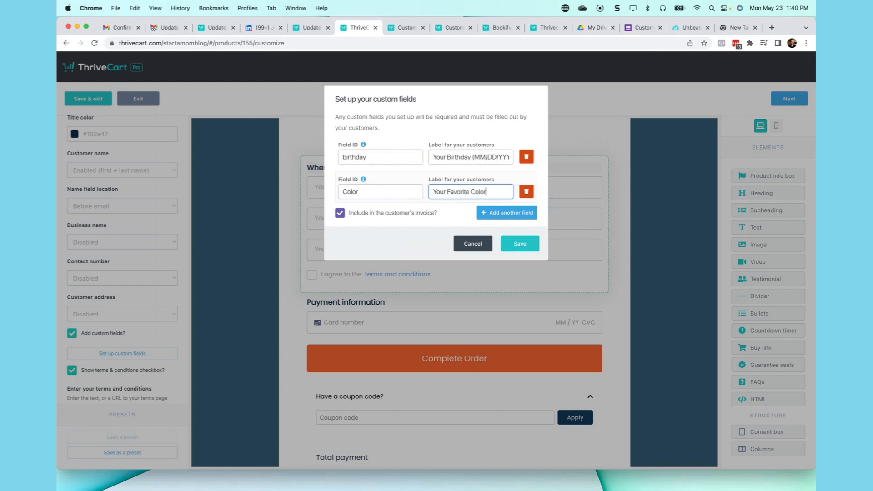
mouse_move(519, 244)
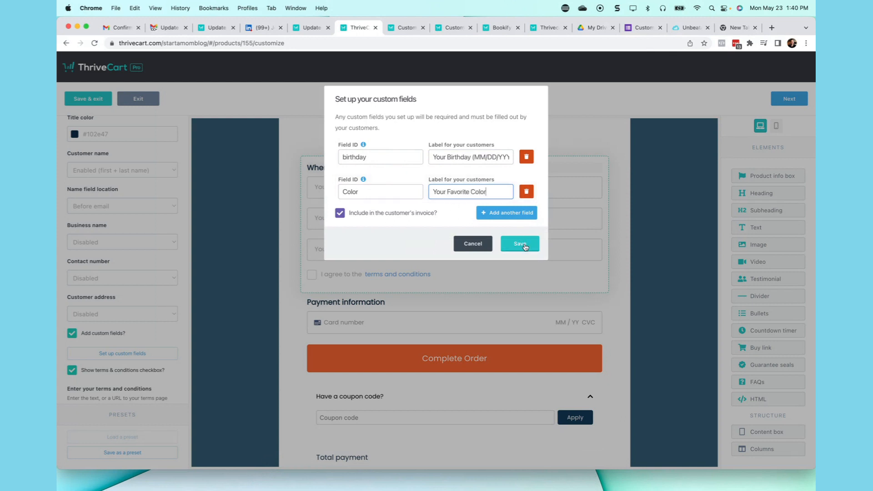
click(518, 244)
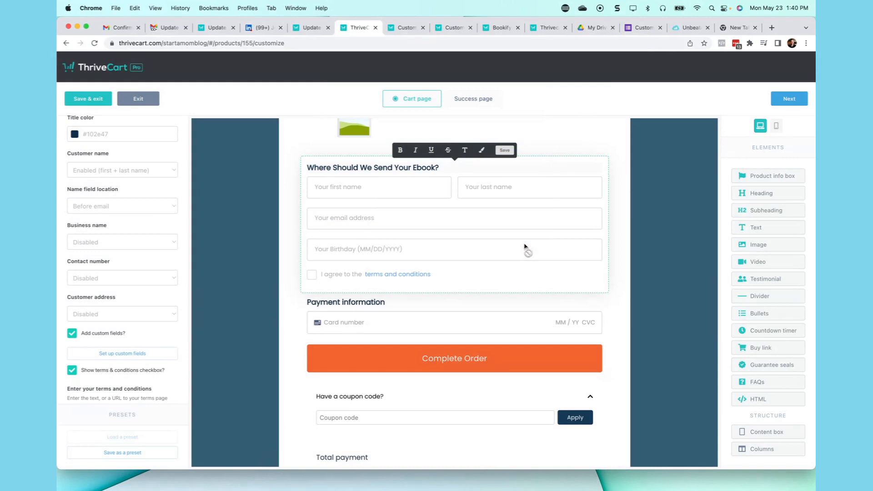
mouse_move(365, 235)
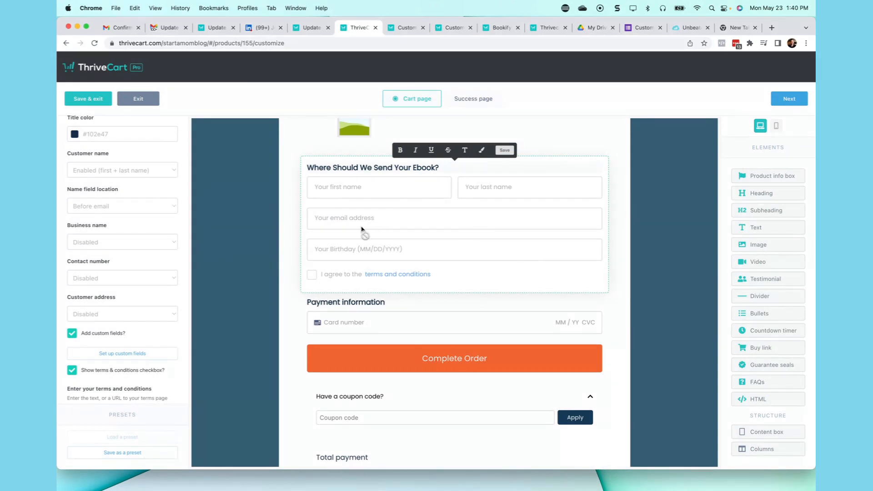
- Review the cart page, then save and exit the checkout editor
scroll(down, 3)
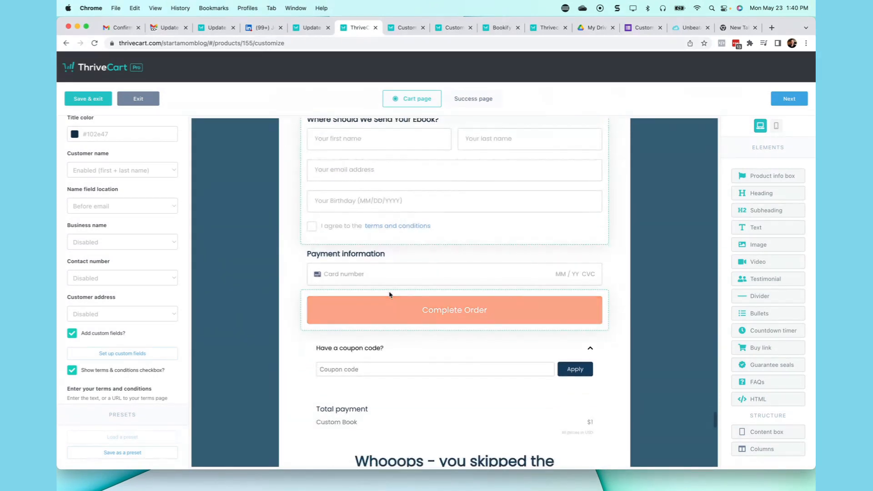
scroll(down, 3)
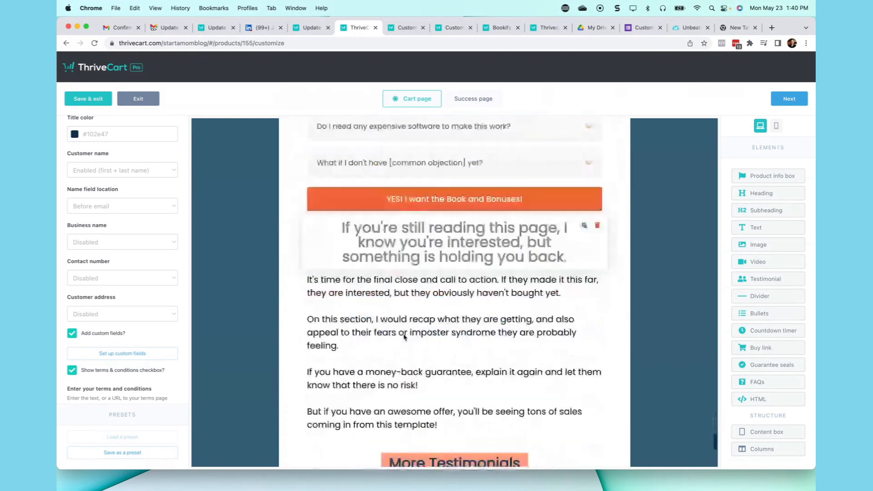
scroll(down, 3)
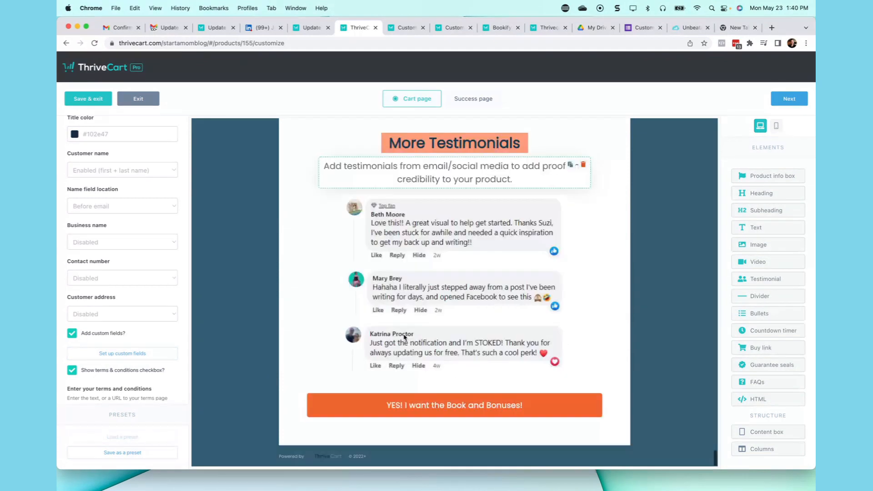
scroll(down, 3)
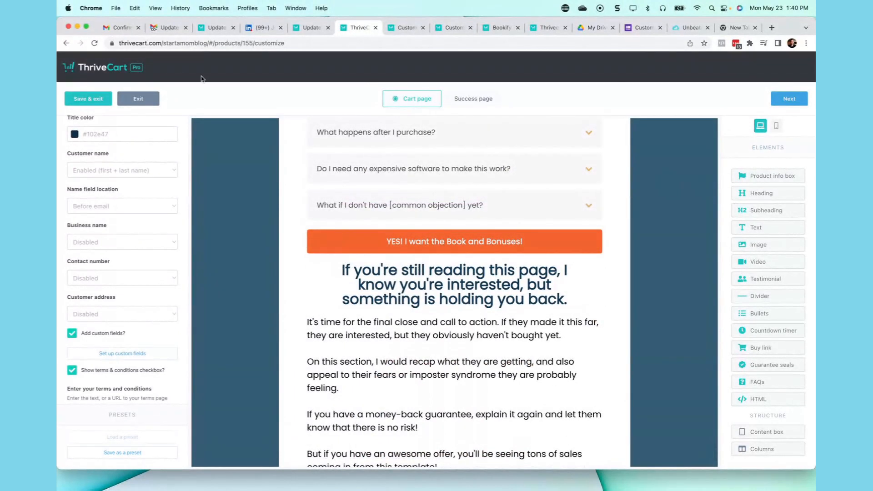
click(87, 99)
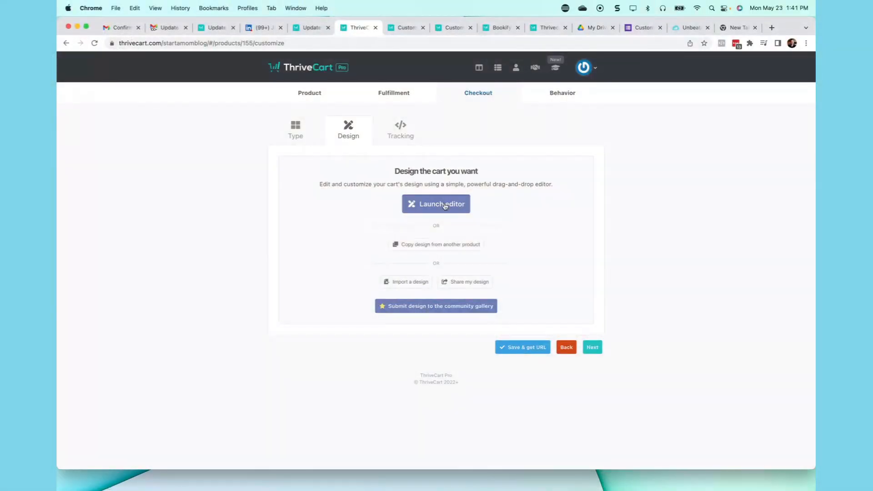
- Relaunch the cart editor and switch to the success page's thank-you section
click(436, 203)
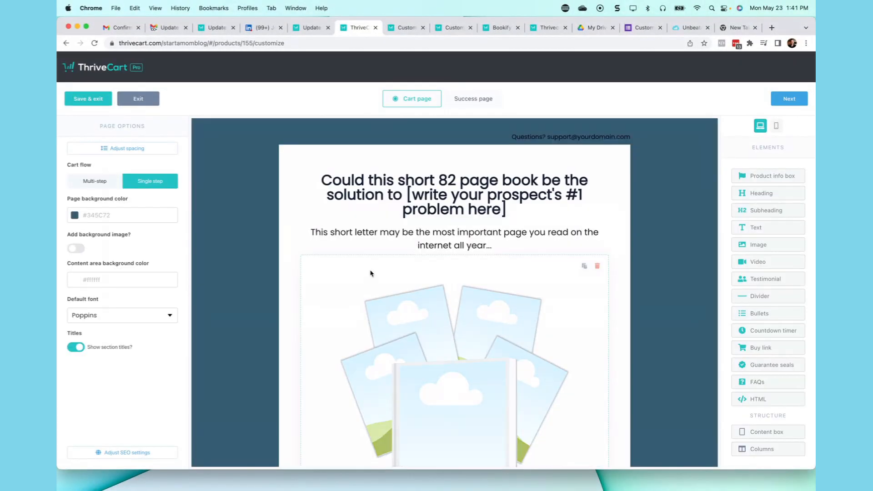
scroll(down, 3)
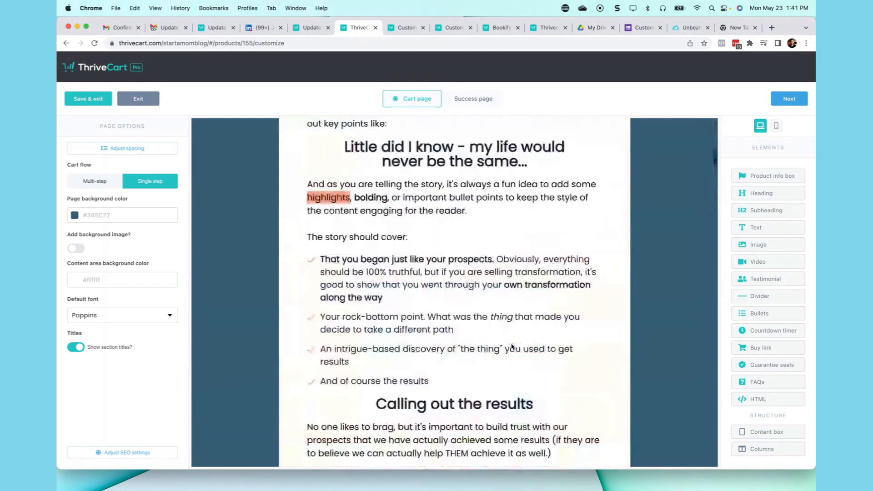
click(473, 98)
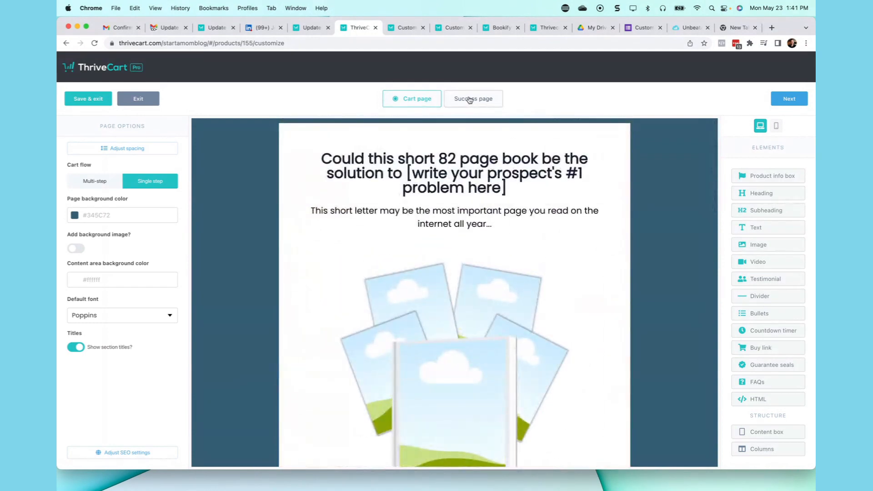
click(472, 98)
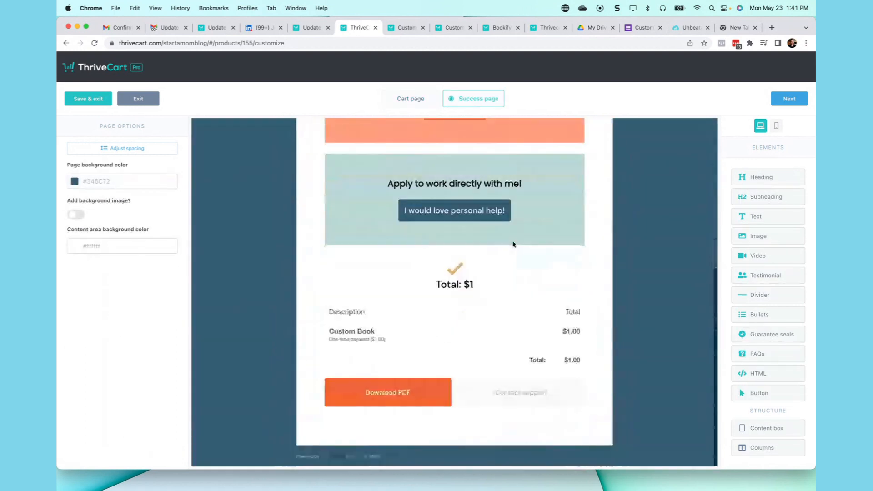
scroll(up, 3)
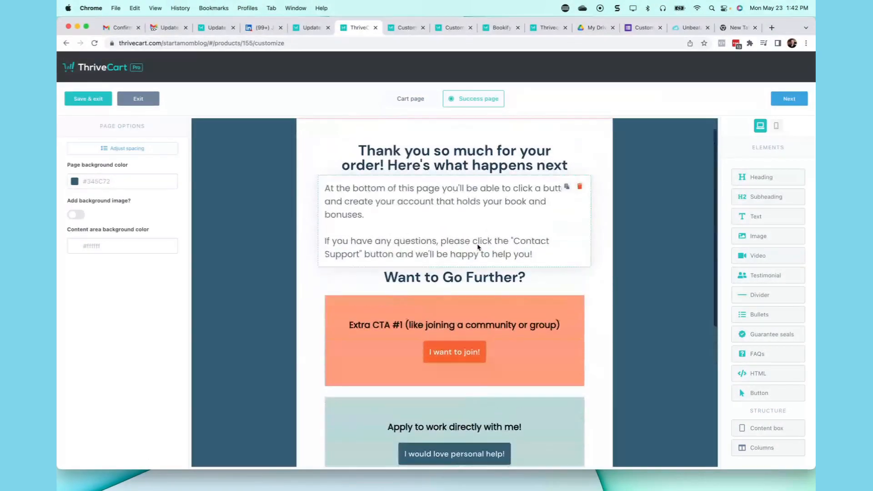
scroll(down, 3)
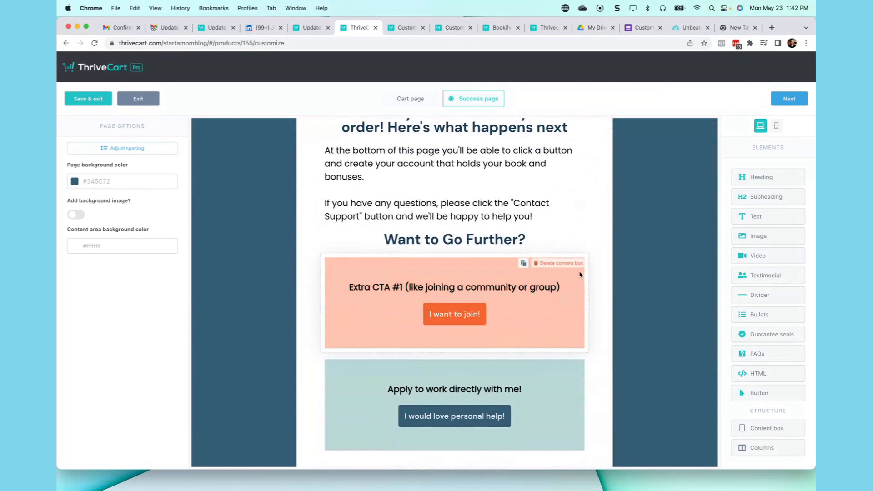
- Delete the extra call-to-action box and retitle the heading 'Customize Your _____ Book / Mug'
click(558, 263)
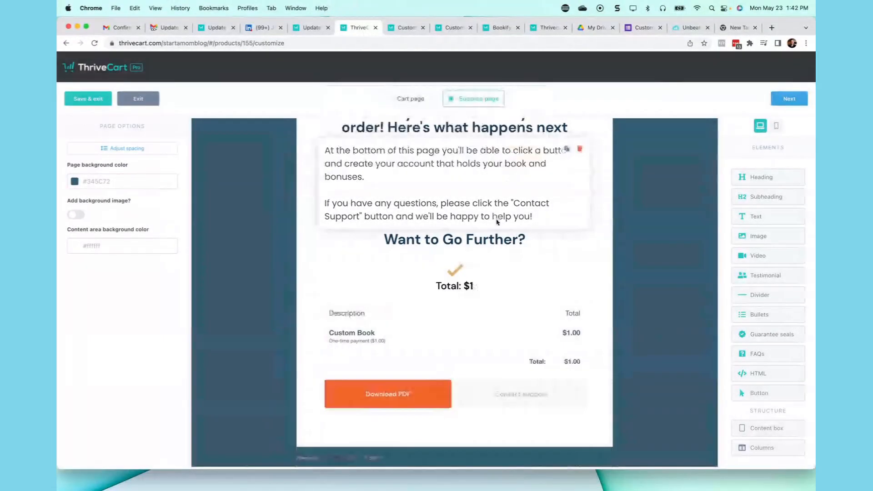
click(453, 239)
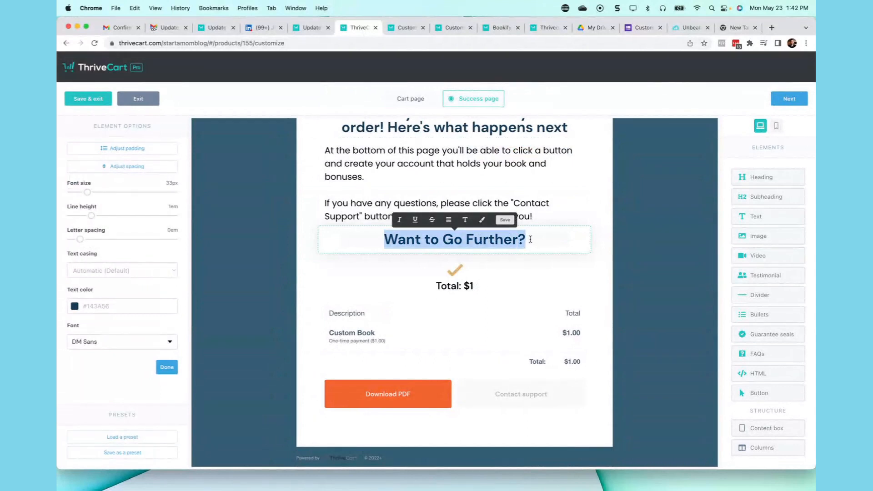
text(Customize Your)
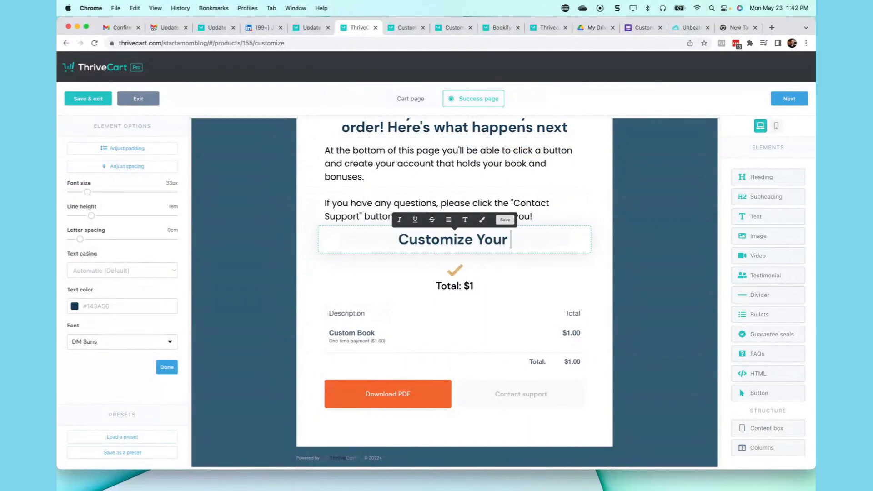
text(_____ B)
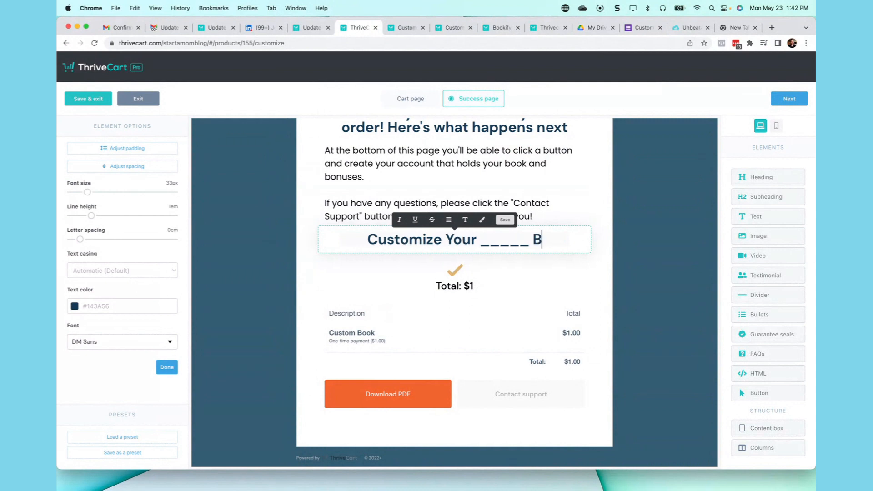
text(ook / M)
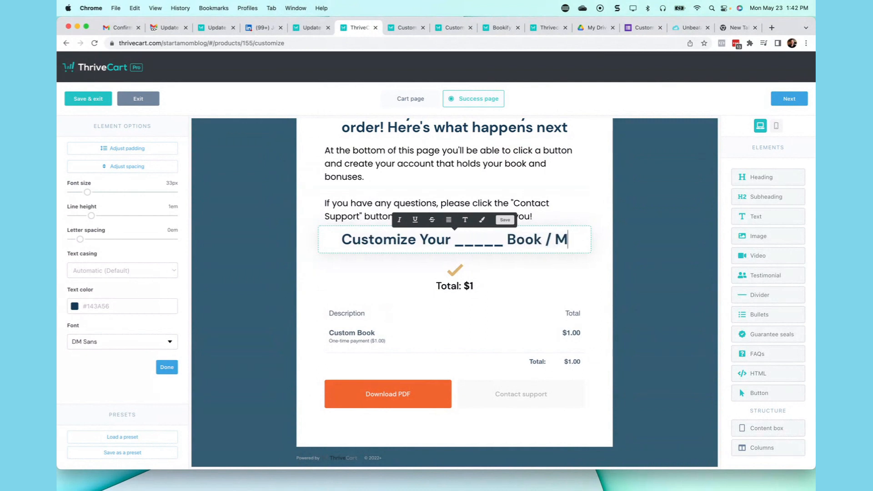
text(ug)
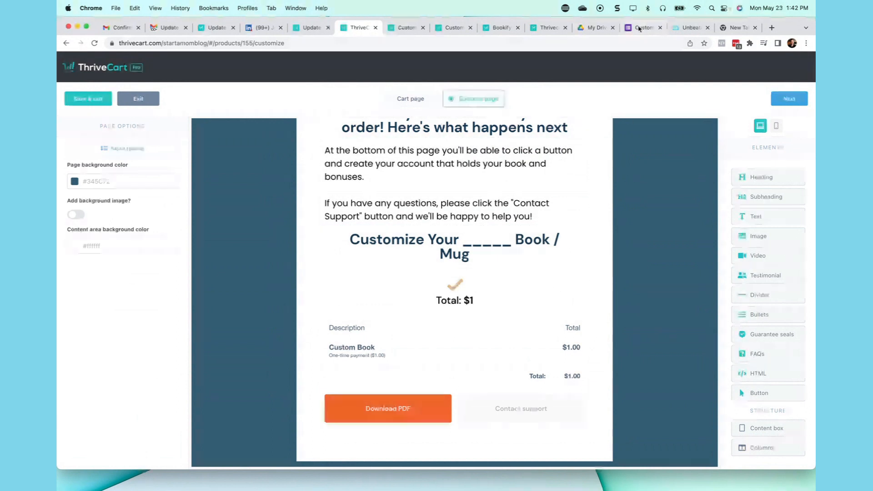
- Copy the iframe embed code of the 'Custom Order Input for Thrivecart' Google Form
click(641, 27)
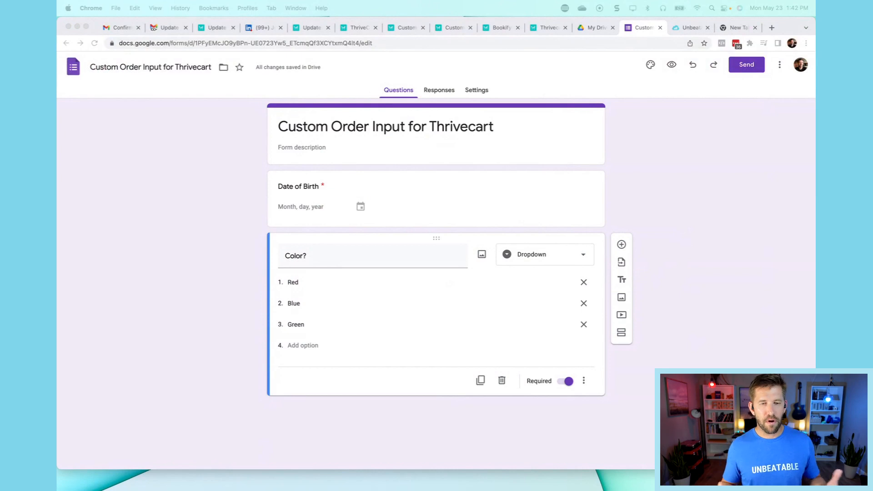
mouse_move(147, 324)
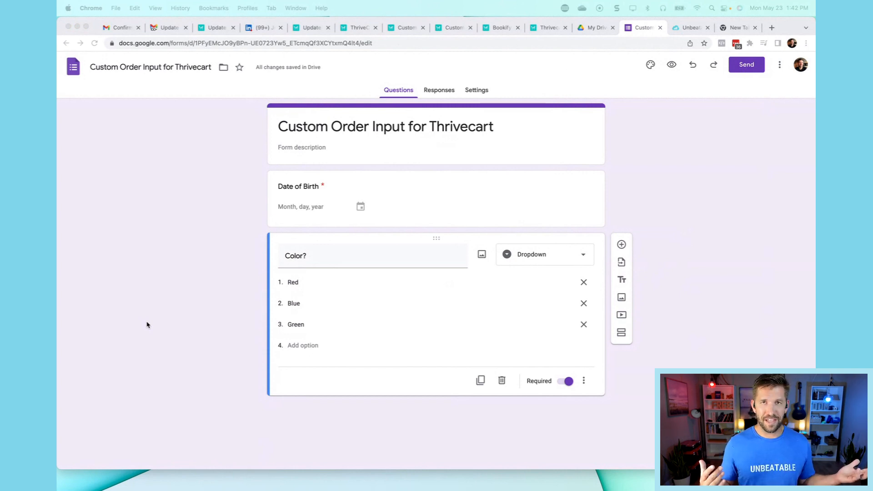
mouse_move(233, 172)
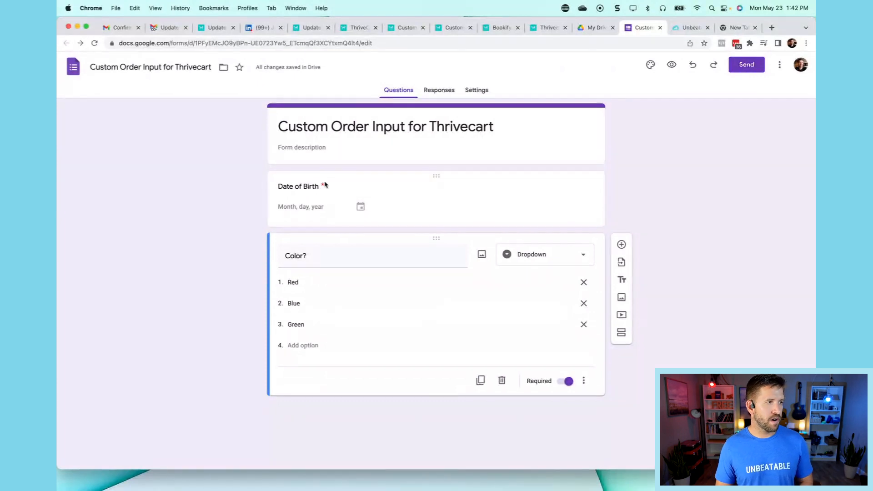
click(373, 200)
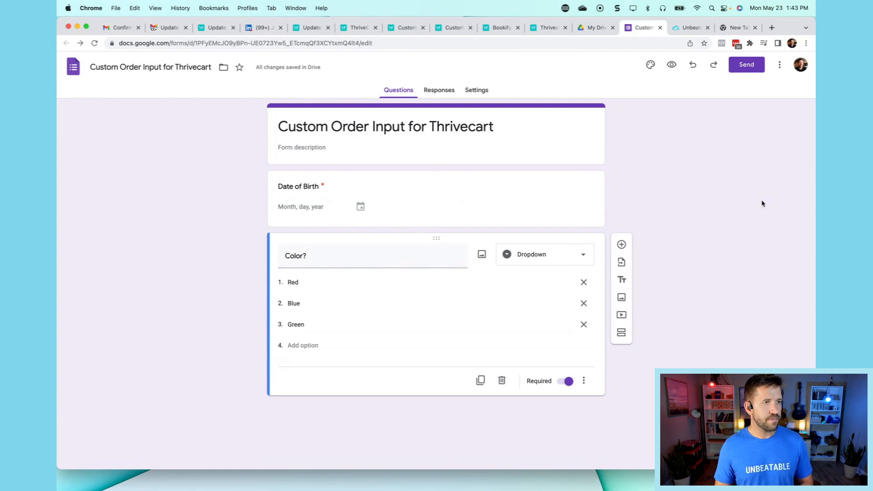
mouse_move(689, 97)
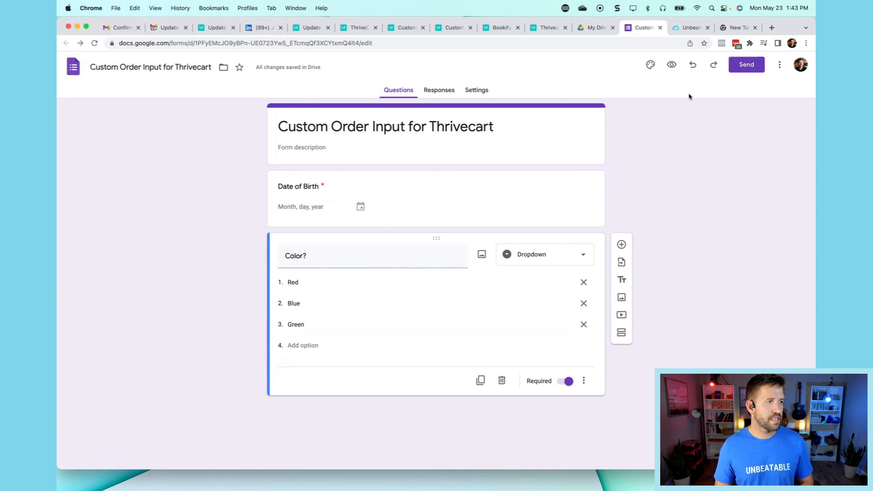
mouse_move(403, 187)
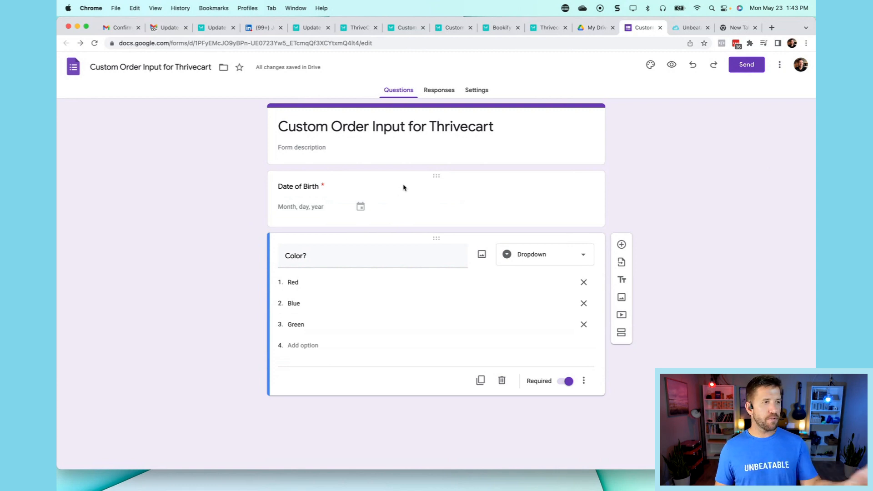
mouse_move(704, 156)
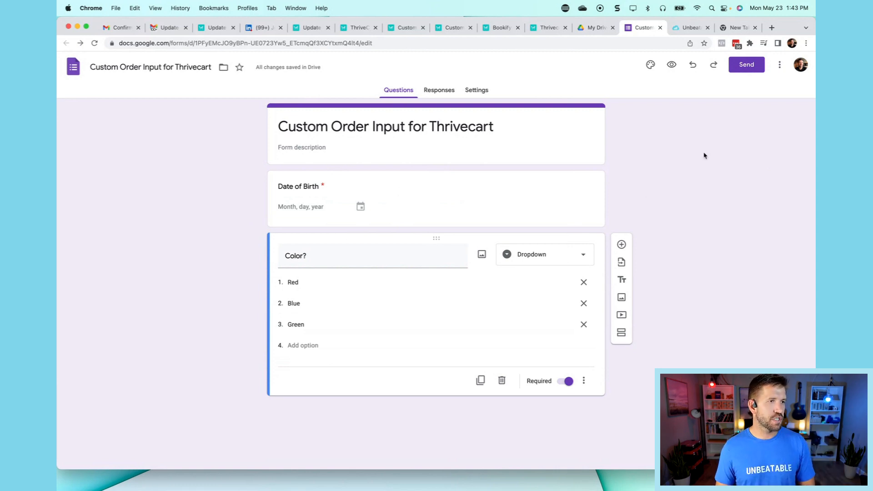
click(745, 64)
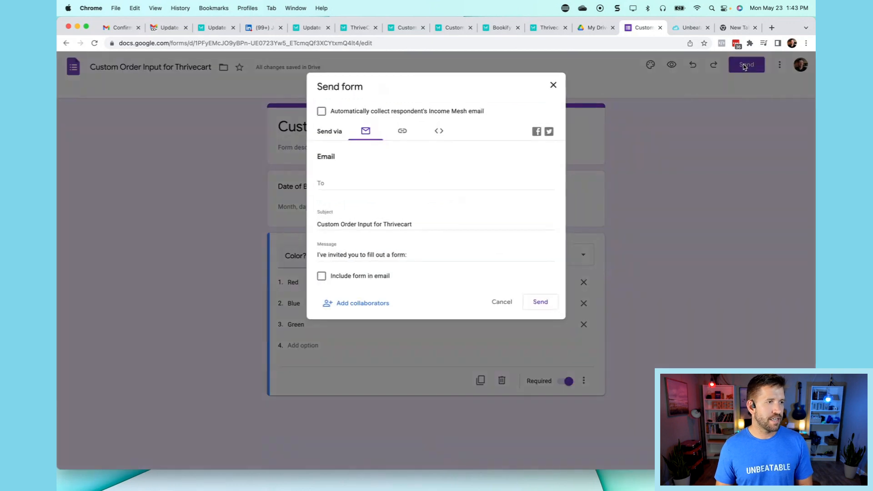
click(438, 131)
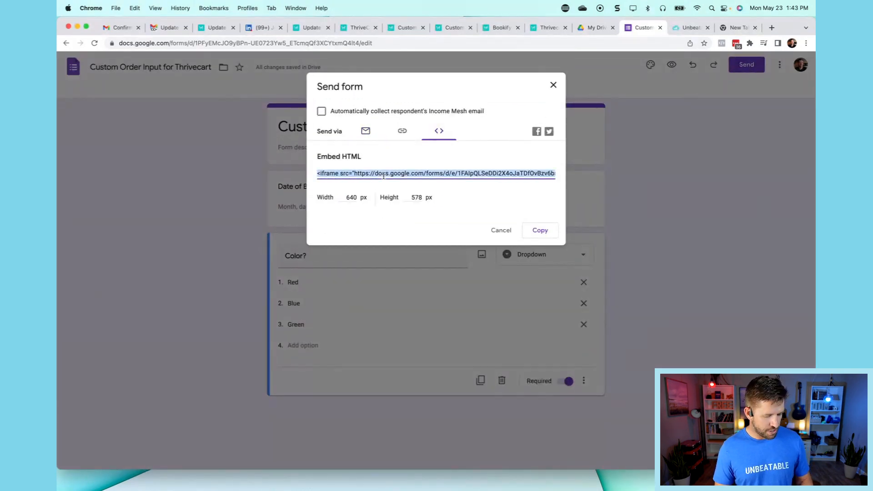
click(539, 230)
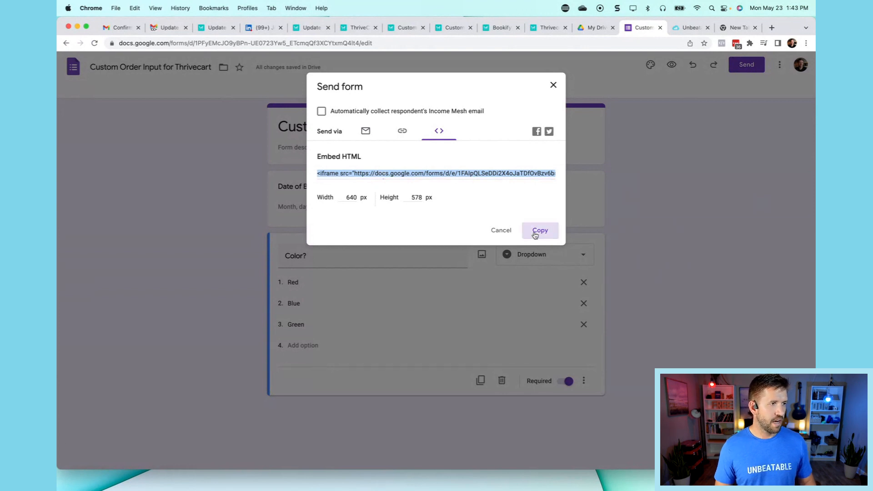
click(539, 230)
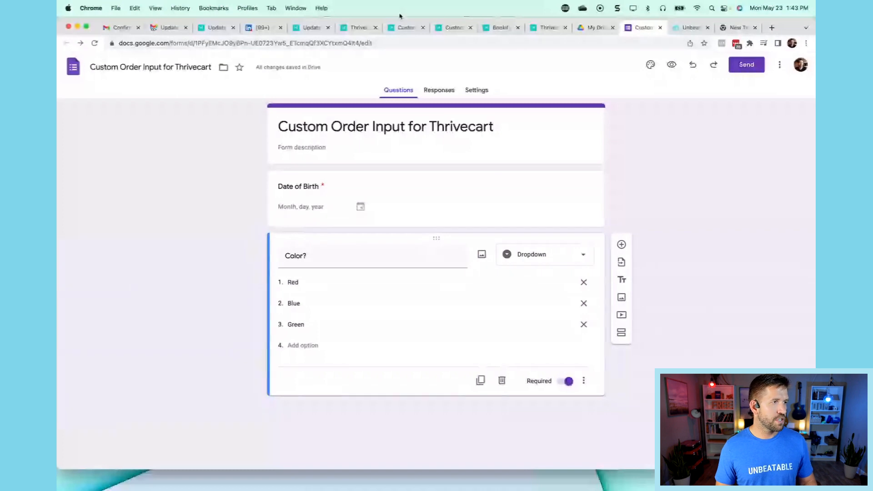
click(358, 27)
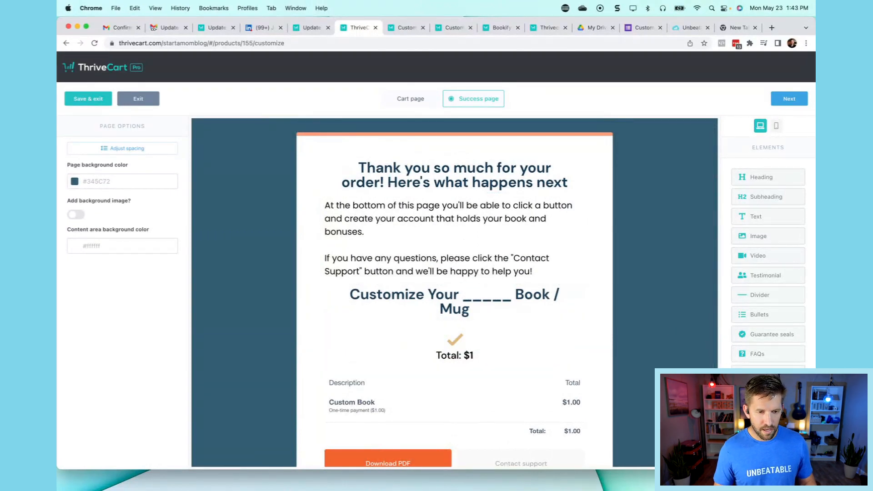
- Add a custom HTML block below the Customize heading containing the Google Form embed code
scroll(down, 3)
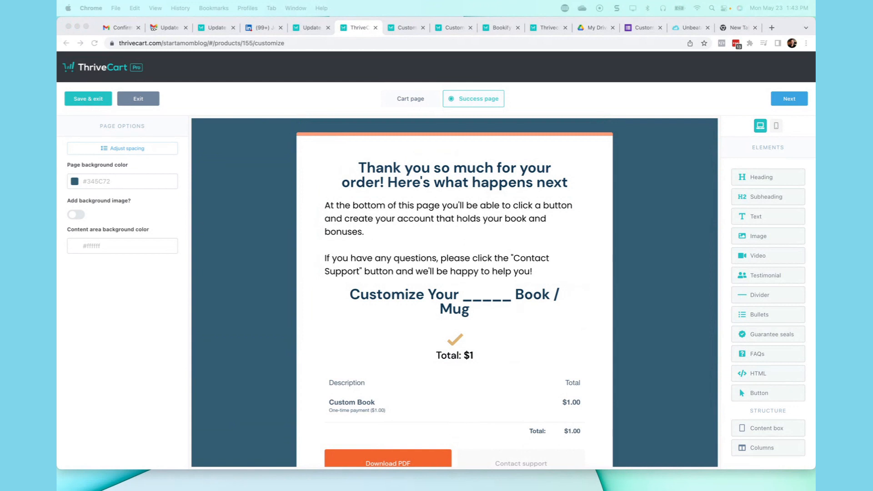
mouse_move(757, 373)
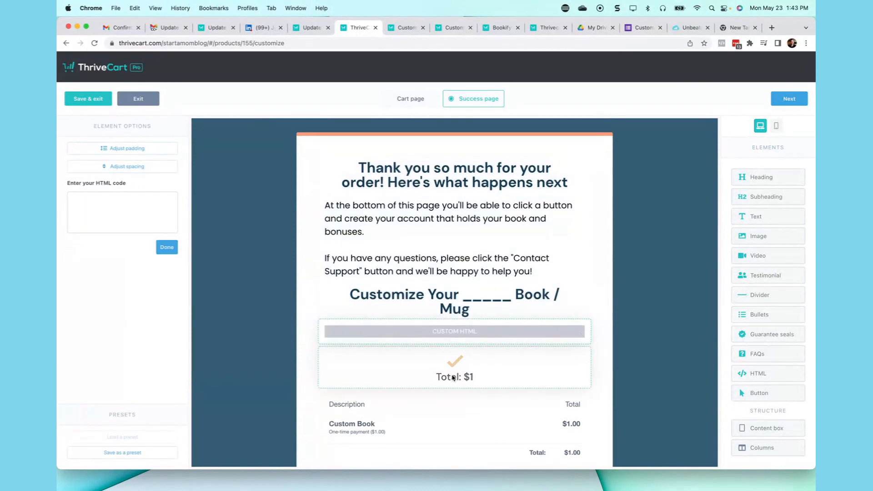
click(454, 238)
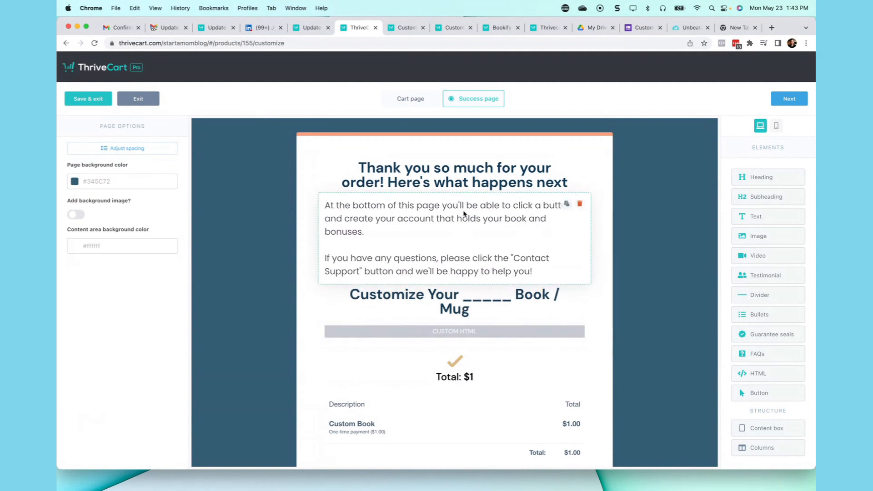
click(455, 367)
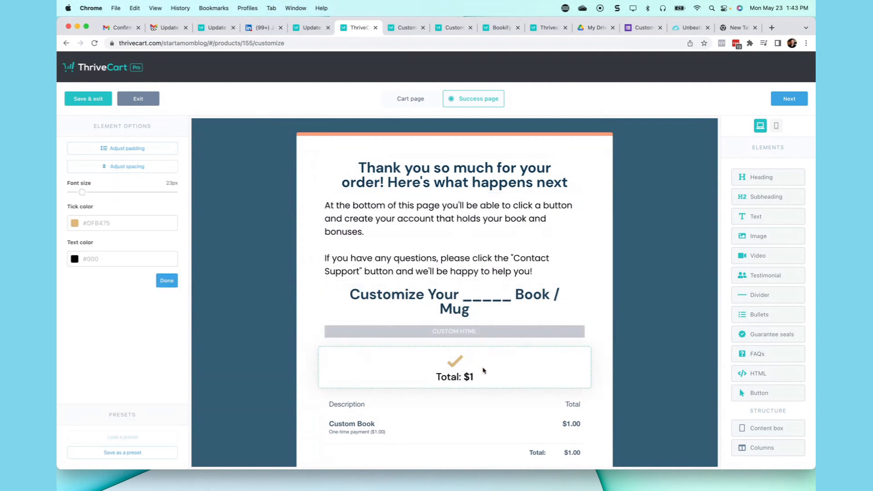
click(454, 331)
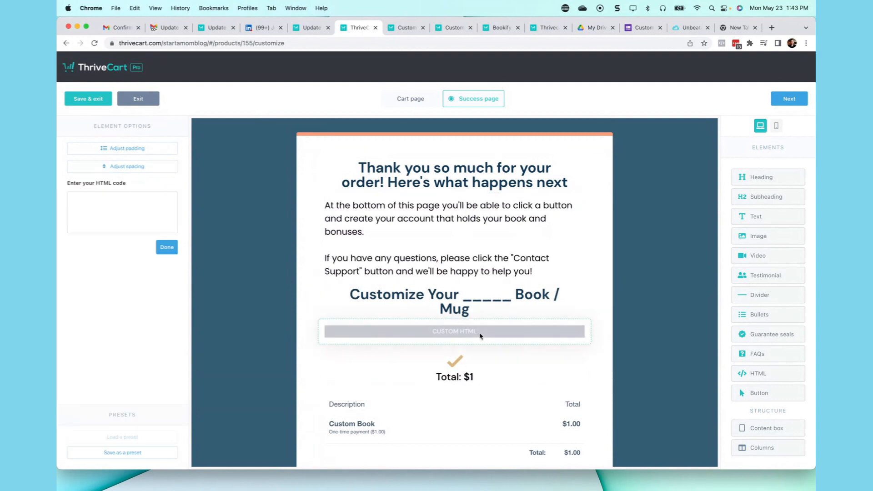
mouse_move(186, 261)
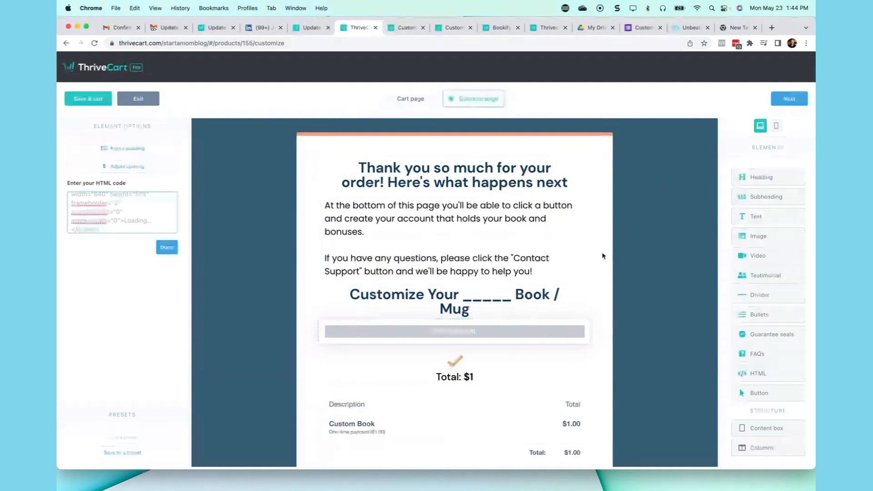
scroll(down, 3)
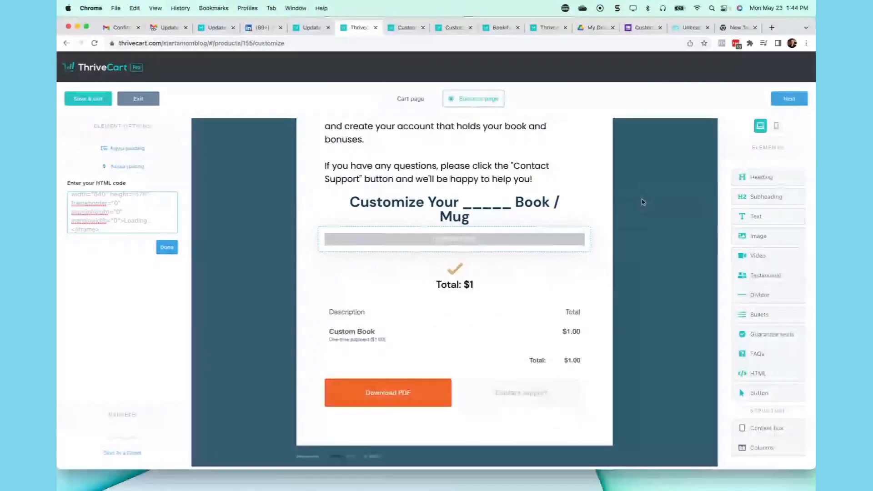
scroll(up, 3)
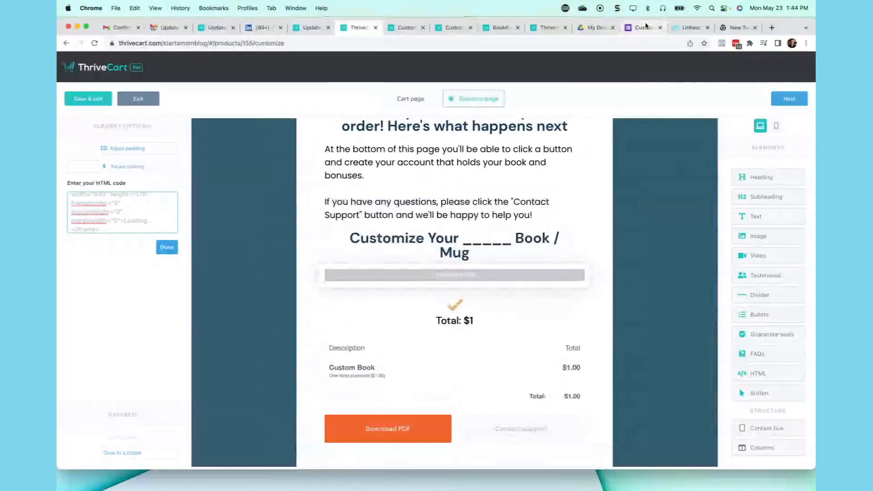
click(641, 27)
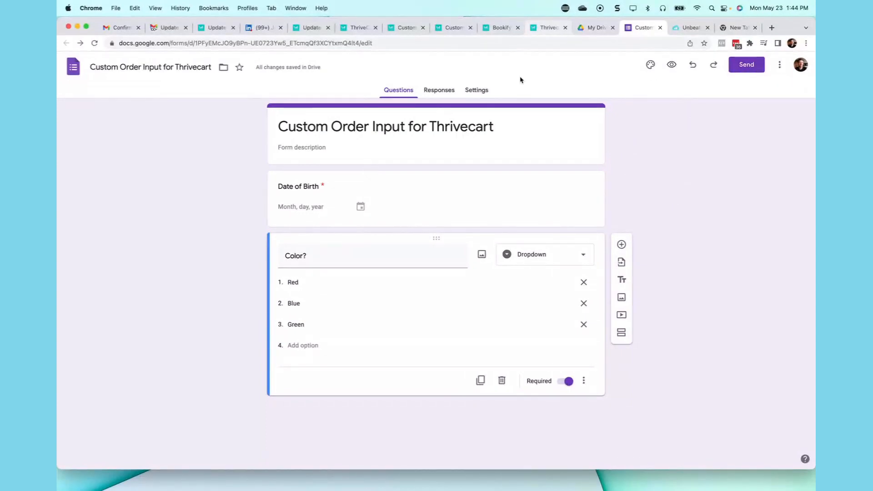
click(310, 27)
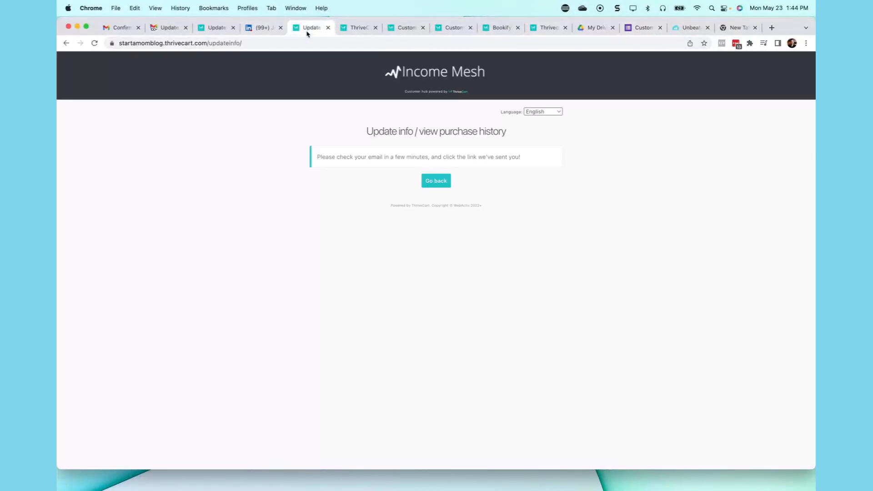
click(359, 27)
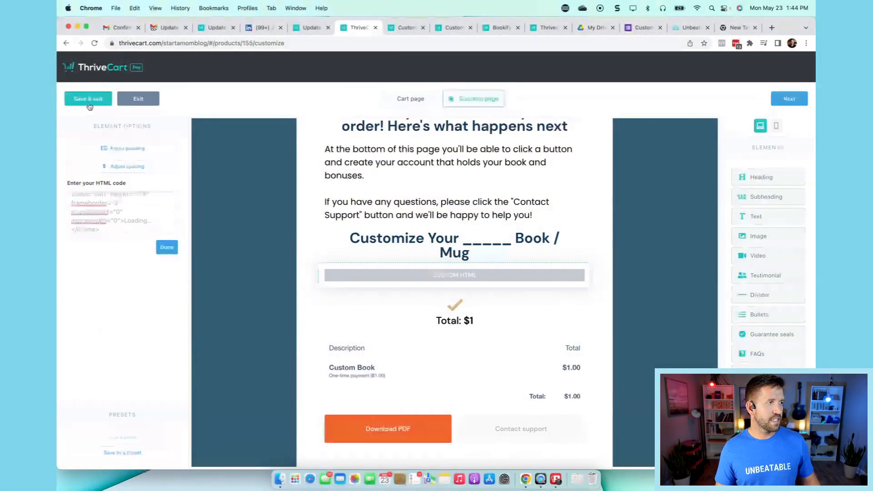
- Save, then open the live checkout's order form showing Birthday and Favorite Color fields
click(87, 98)
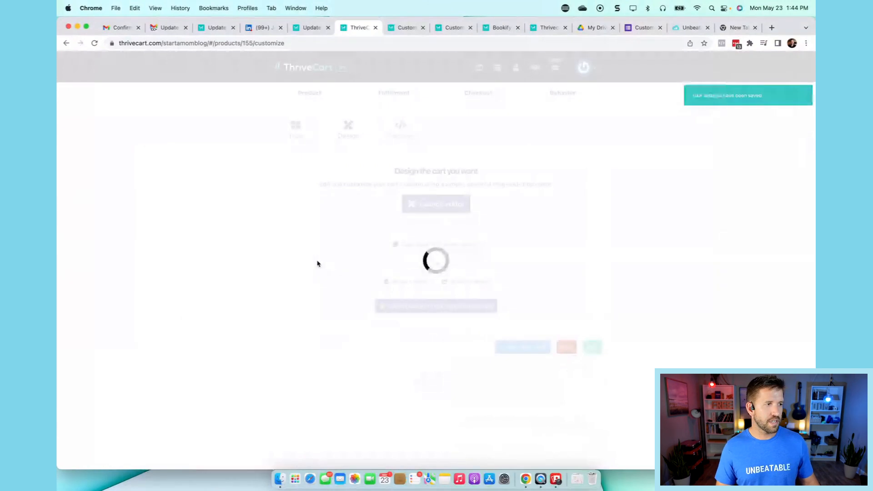
click(522, 346)
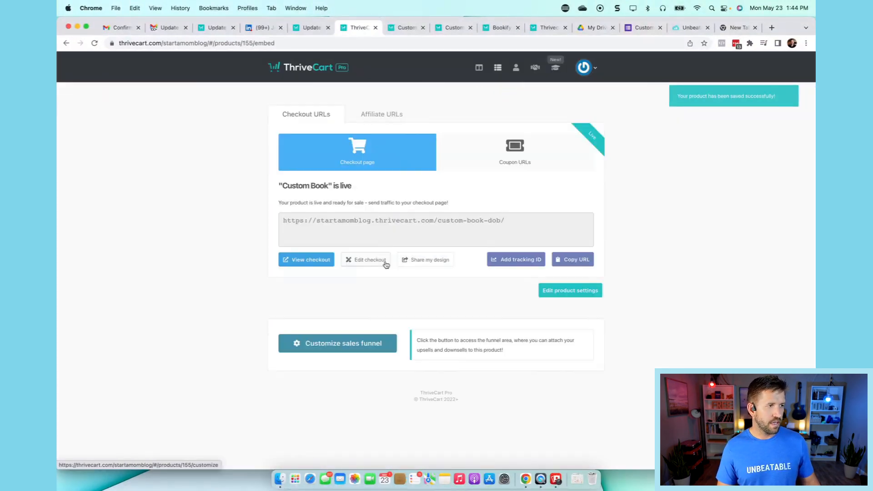
click(306, 260)
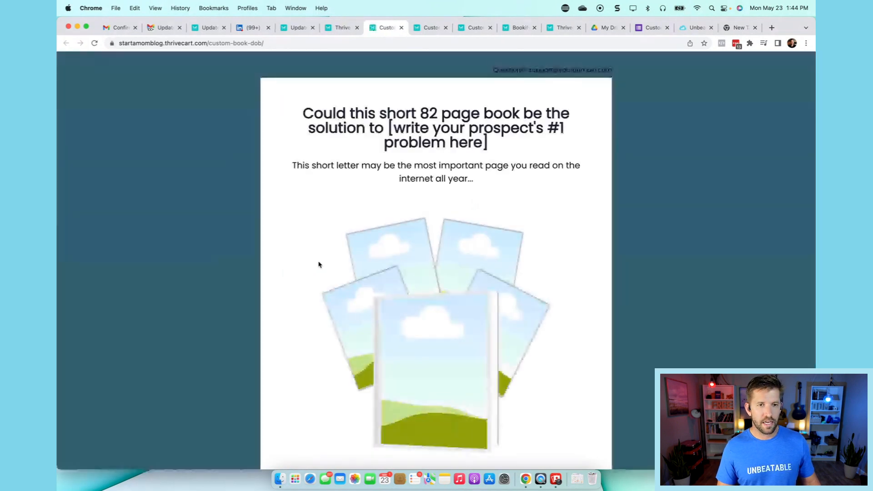
scroll(down, 3)
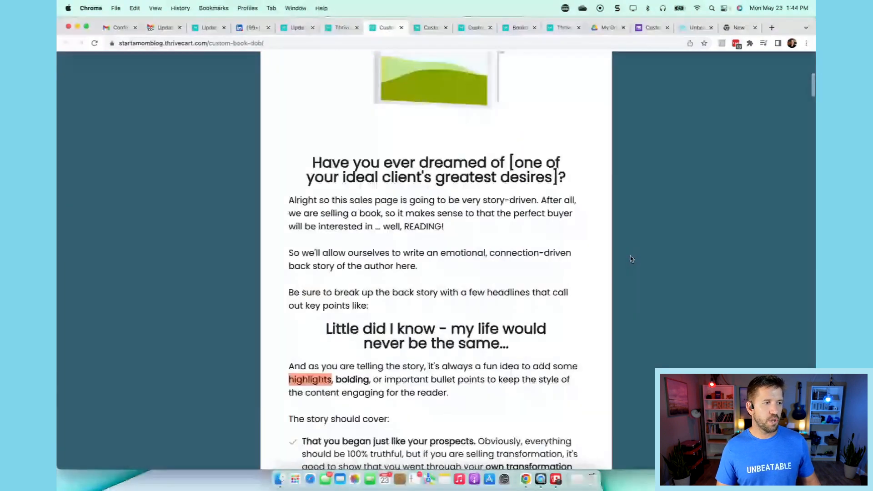
scroll(down, 3)
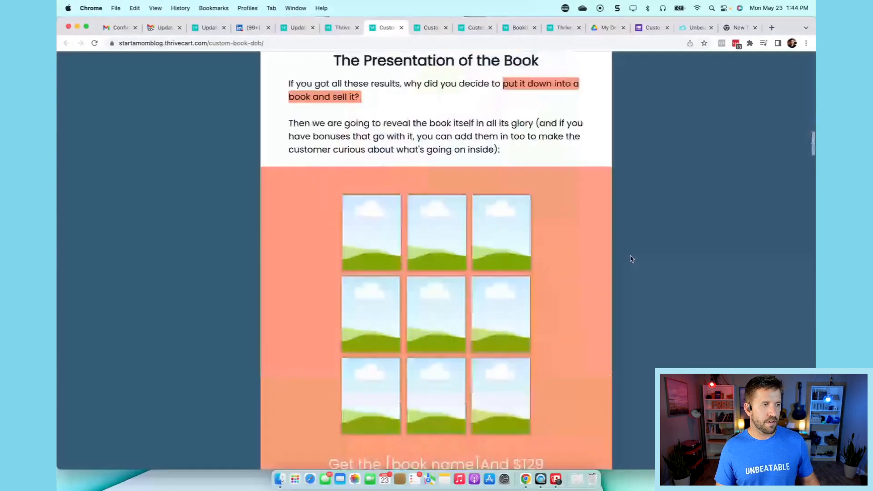
scroll(down, 3)
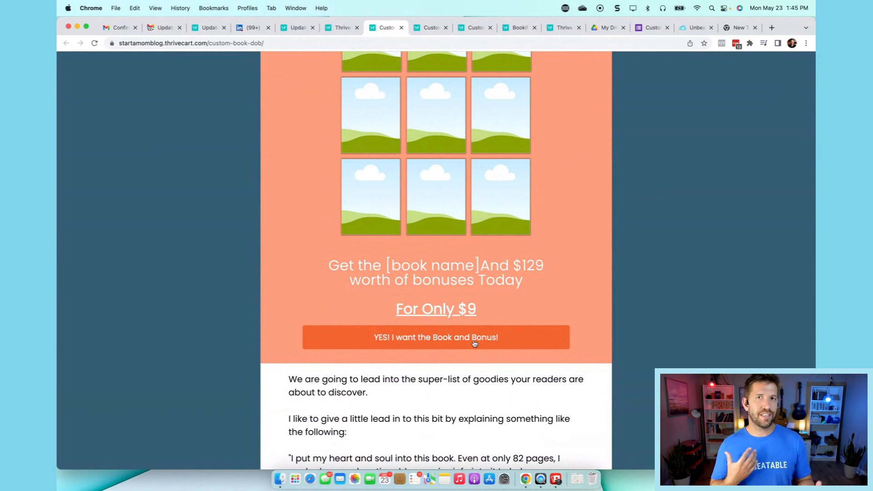
mouse_move(495, 326)
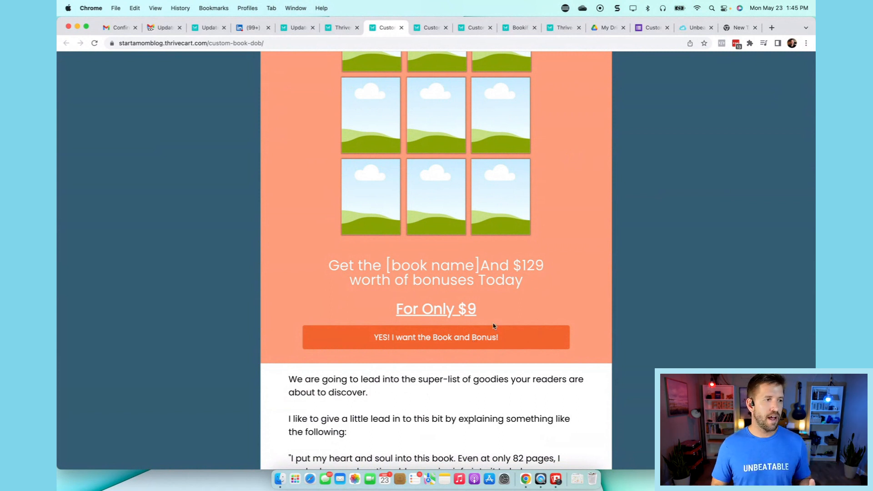
click(436, 337)
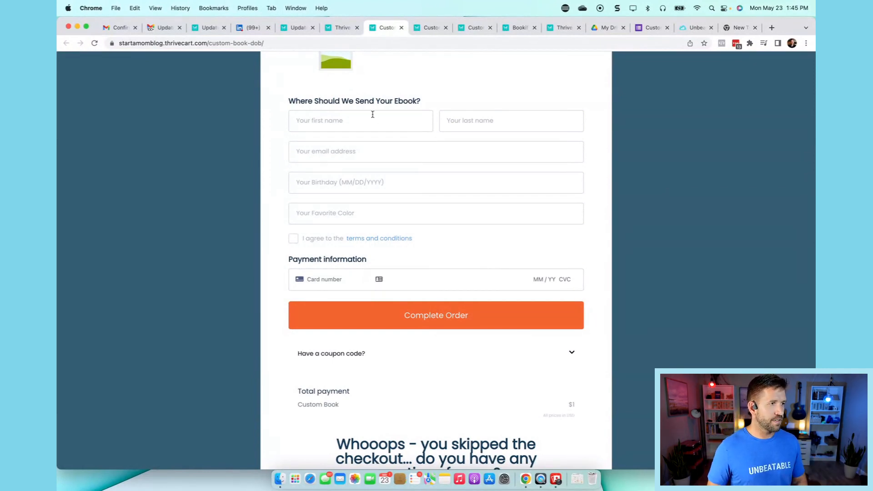
click(436, 315)
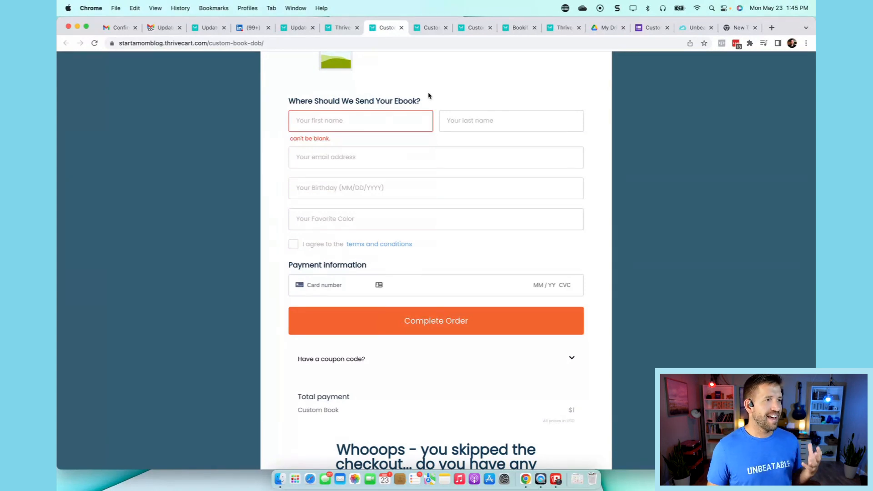
mouse_move(446, 96)
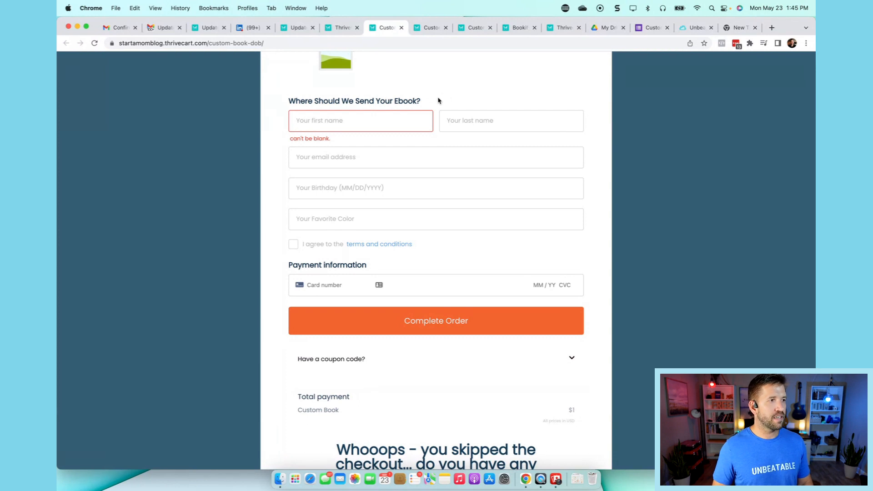
- Enter the buyer's name Jon and email address in the checkout form
text(Jon)
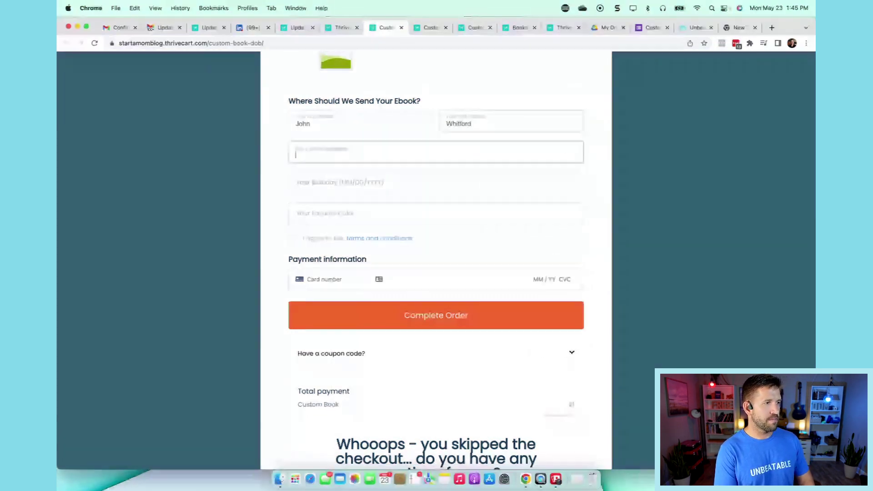
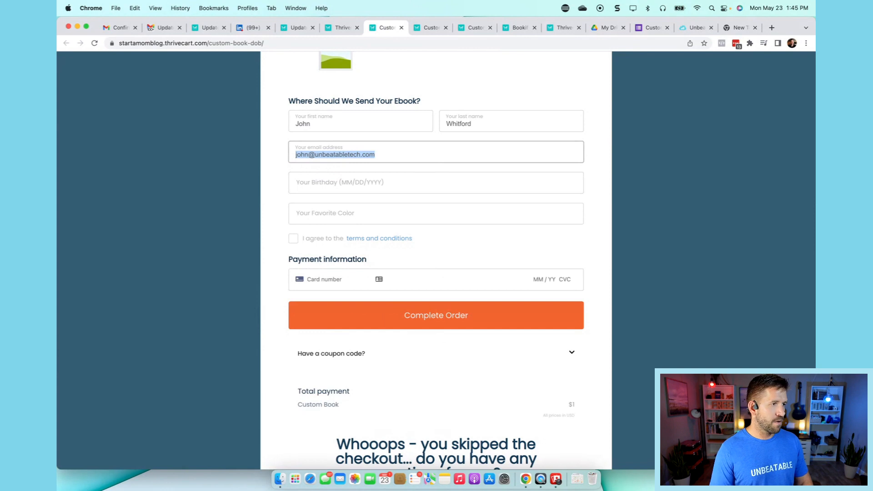
click(435, 182)
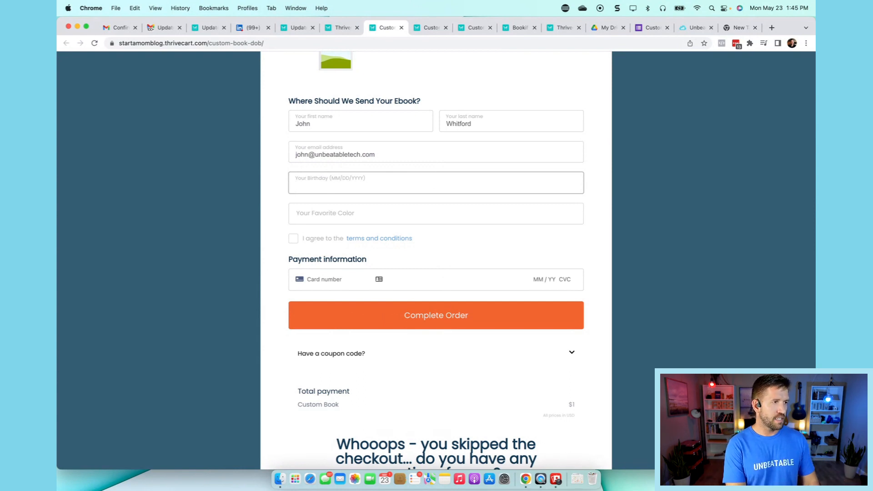
- Enter birthday 01/01/1988 and favorite color Blue, and tick the terms agreement
text(01/)
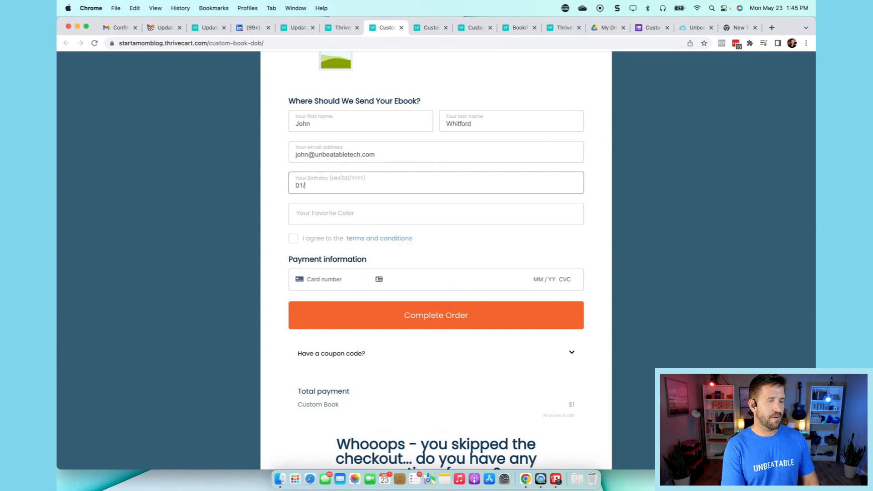
text(01/)
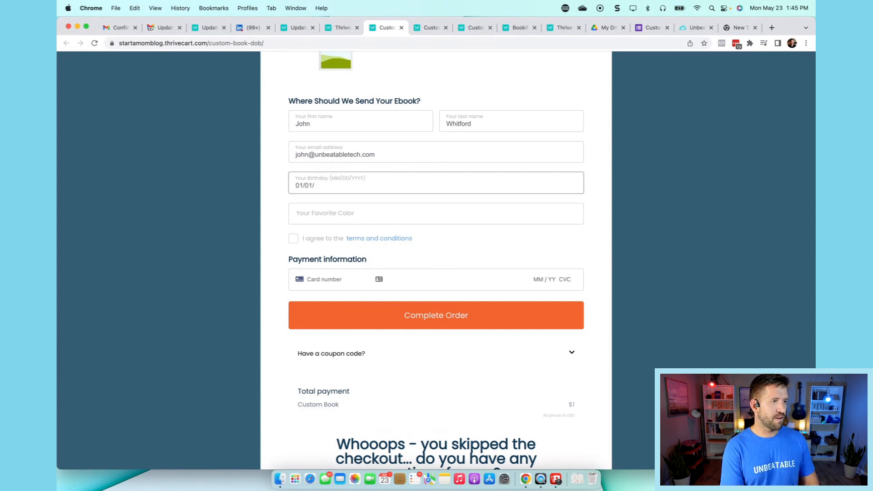
text(1988)
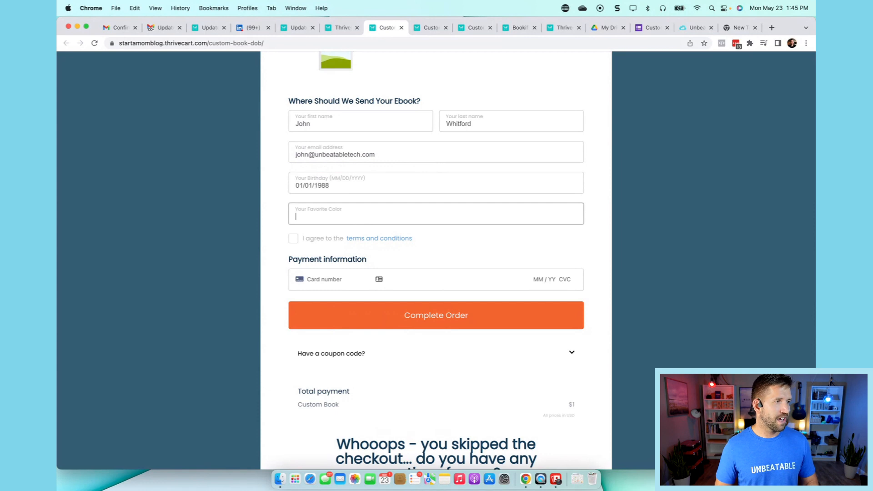
text(B)
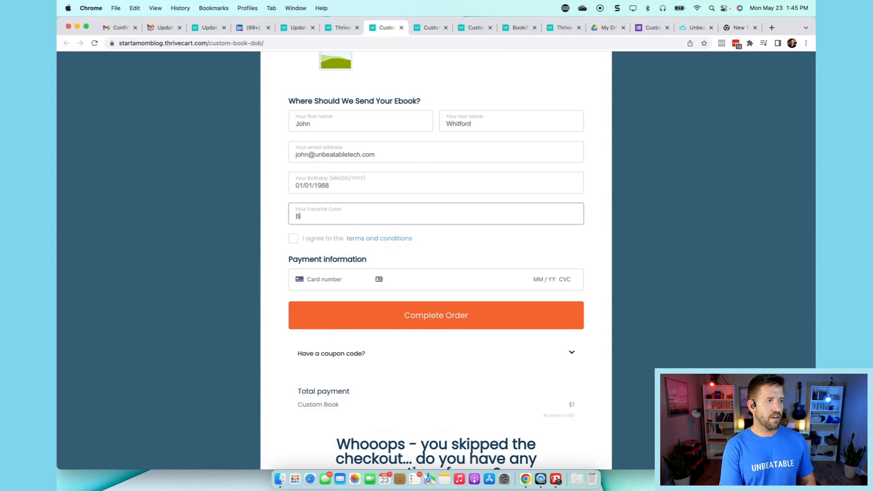
text(lue)
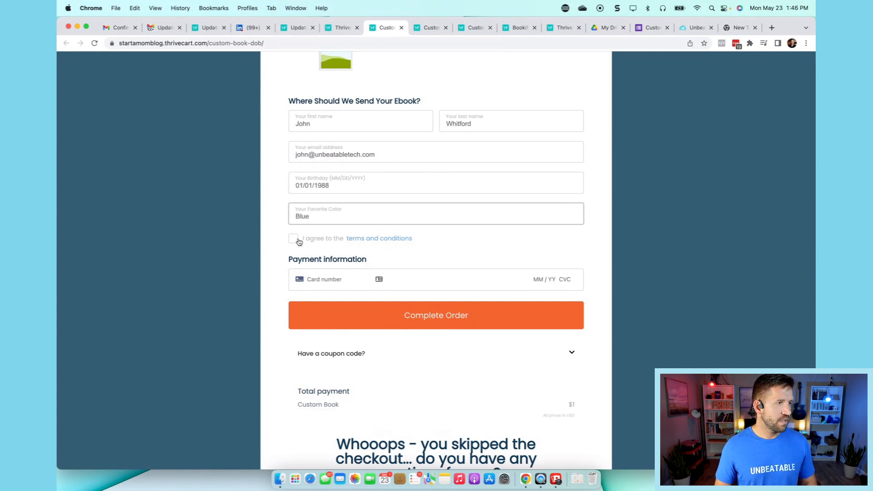
click(293, 238)
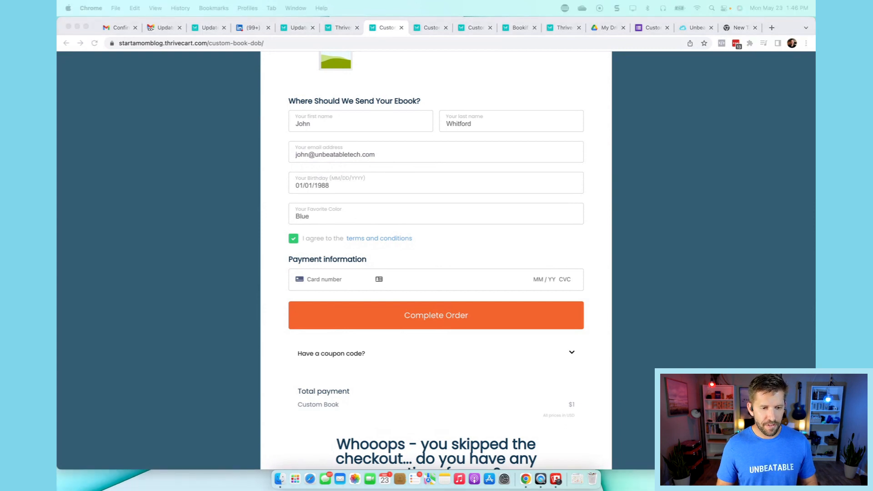
click(435, 314)
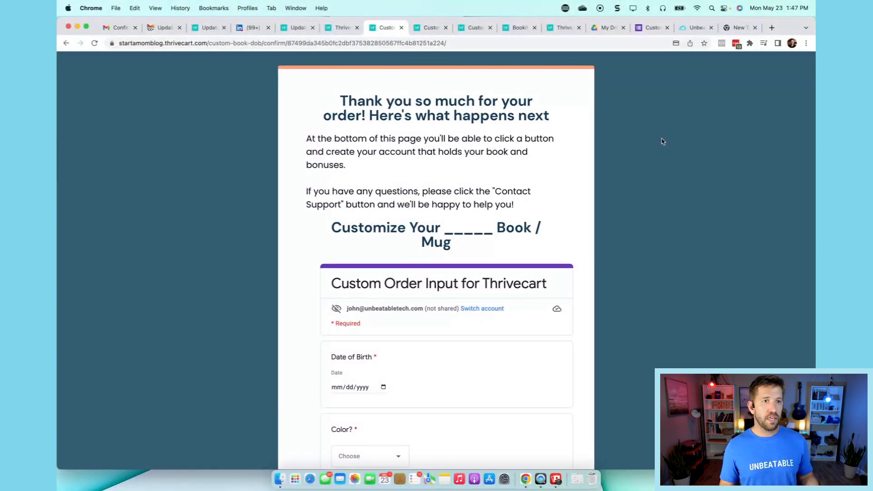
mouse_move(538, 185)
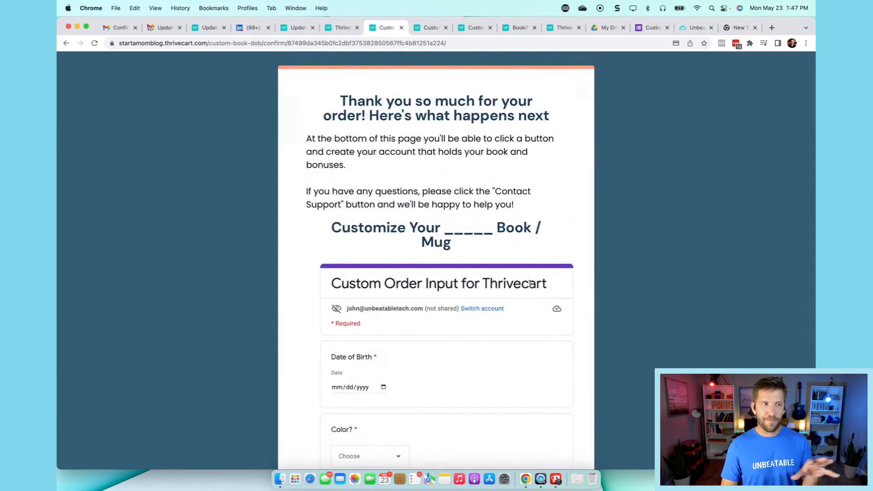
scroll(down, 3)
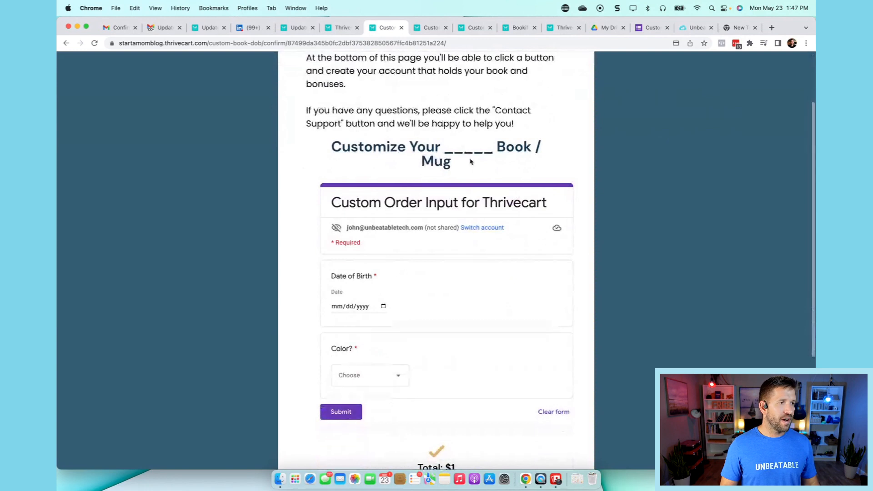
scroll(down, 3)
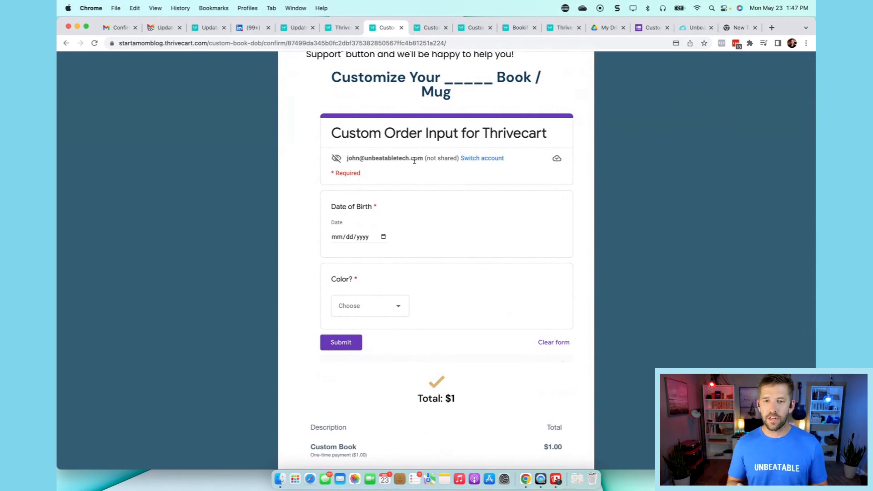
mouse_move(488, 267)
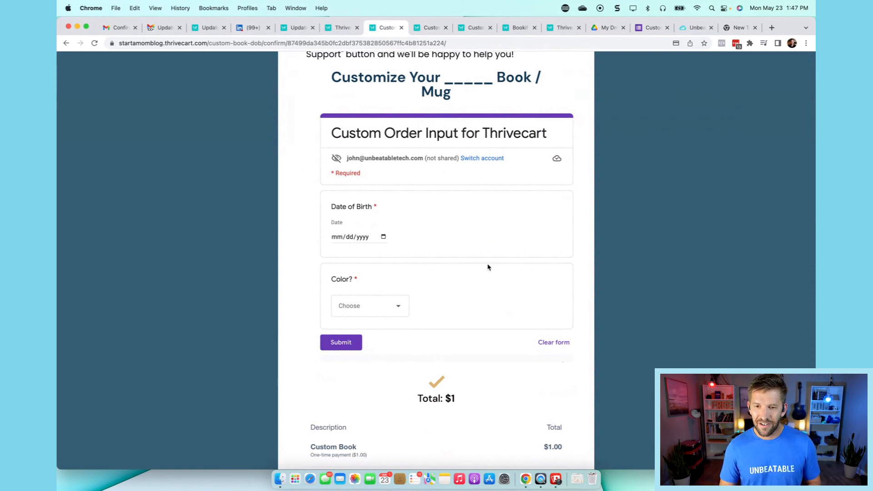
mouse_move(344, 294)
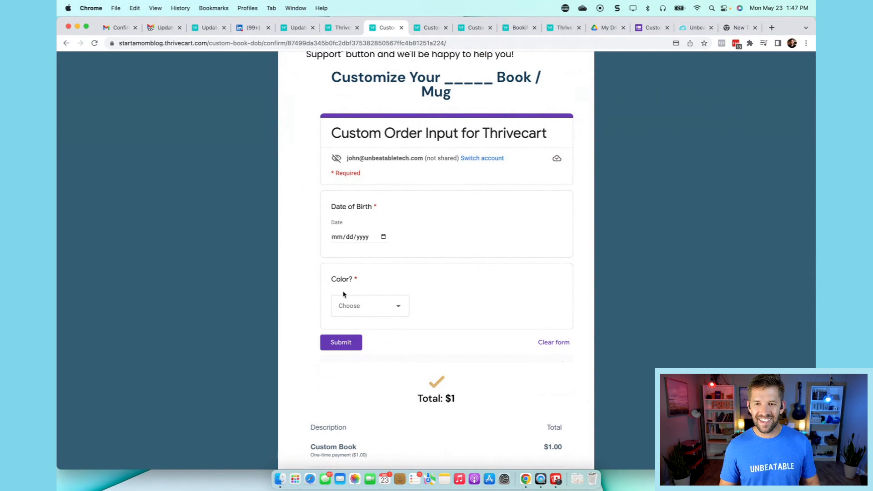
mouse_move(476, 248)
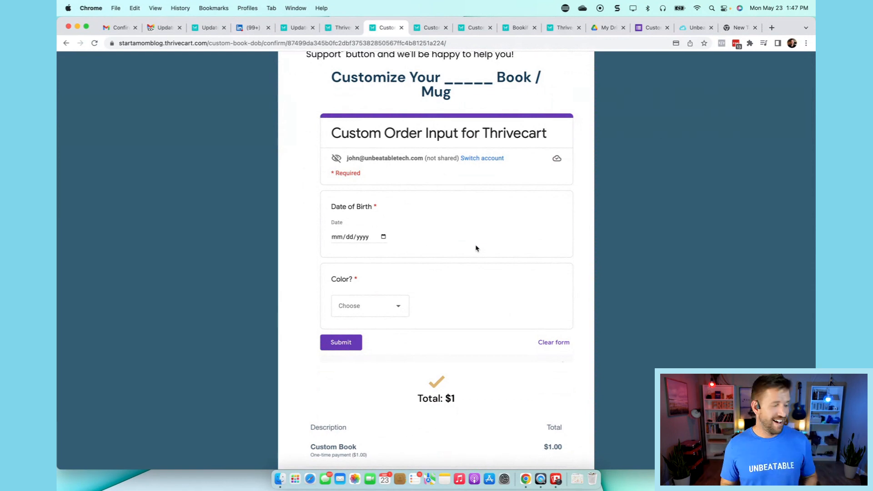
mouse_move(490, 246)
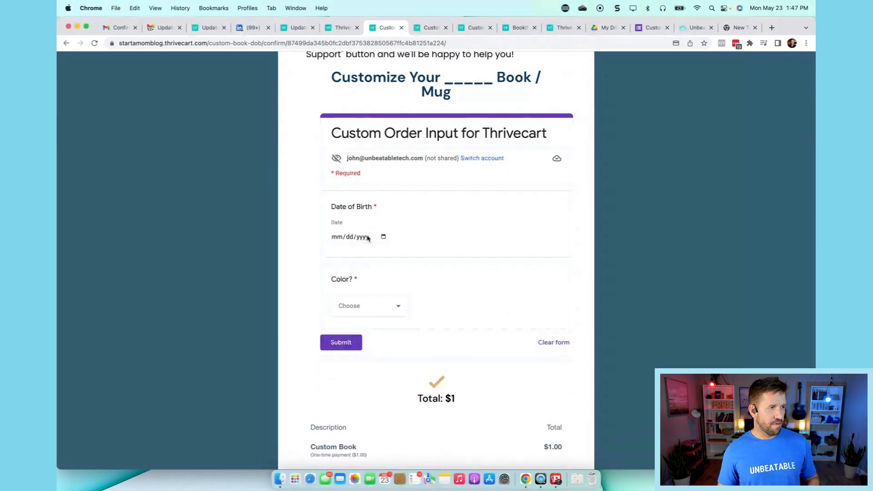
- Set the embedded form's date of birth to 01/12/1900 and choose colour Red
click(357, 237)
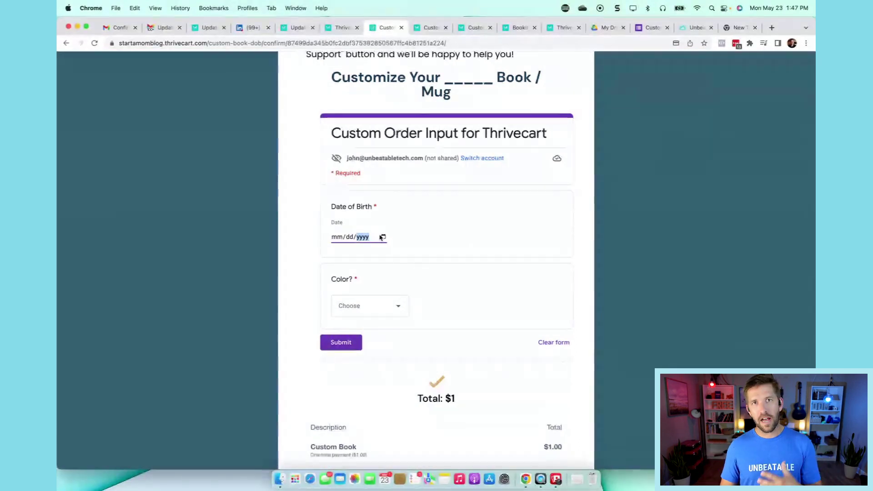
click(382, 236)
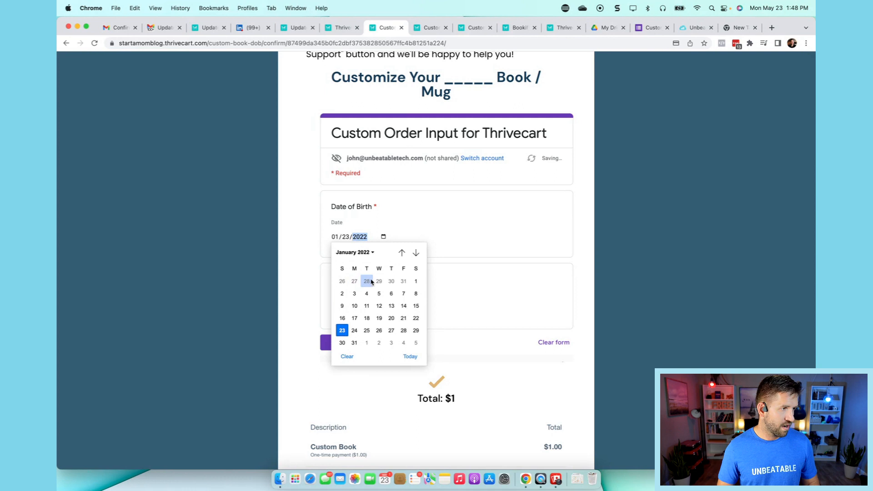
click(379, 305)
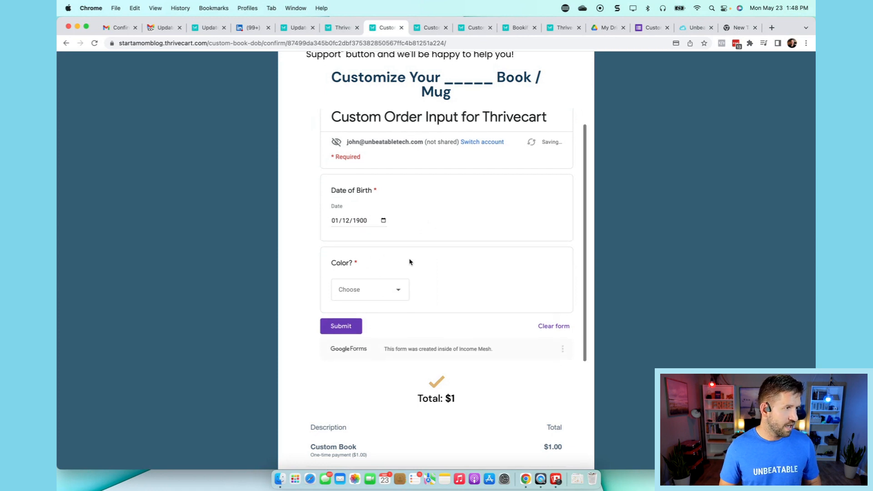
click(370, 289)
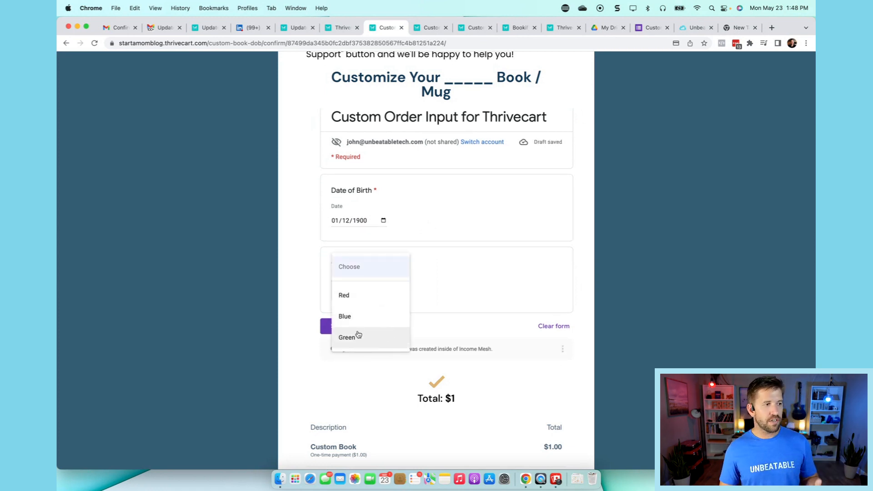
mouse_move(357, 296)
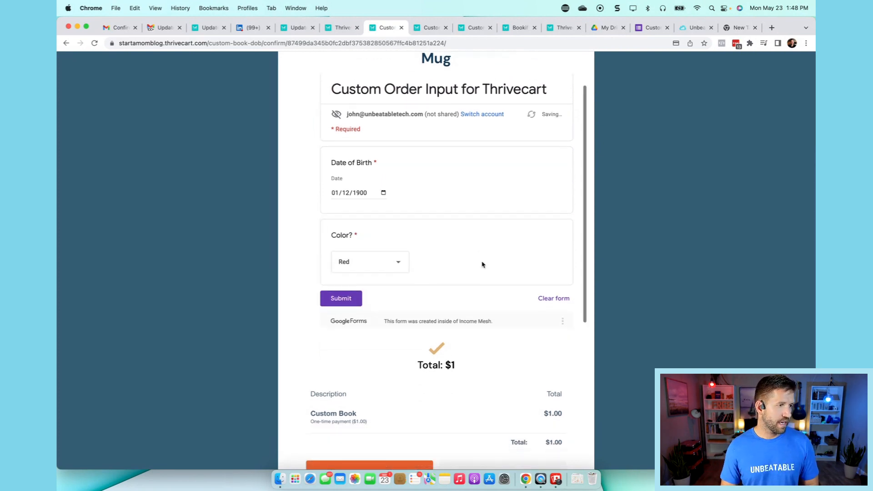
- Submit the Google Form and return to the ThriveCart Custom Book product page
click(340, 298)
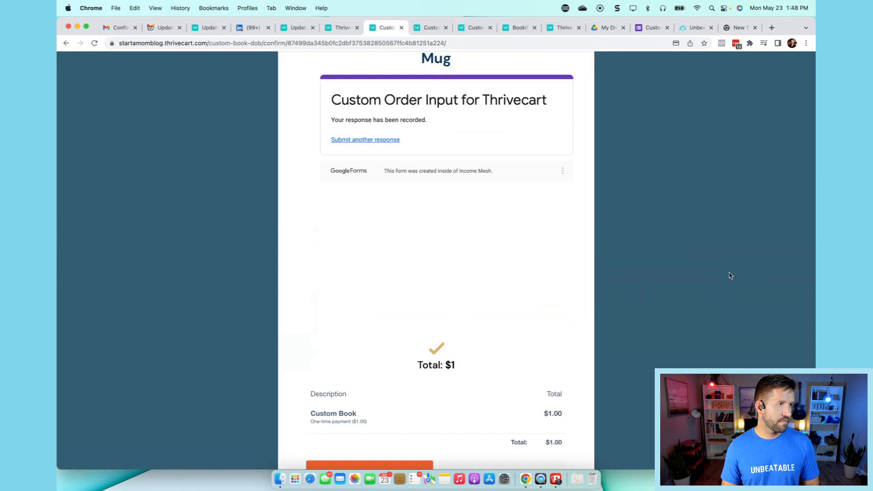
scroll(up, 3)
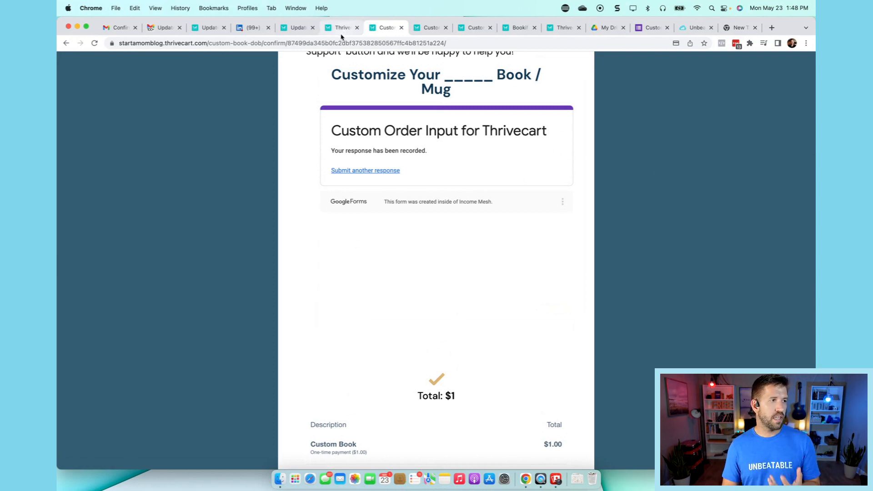
click(342, 27)
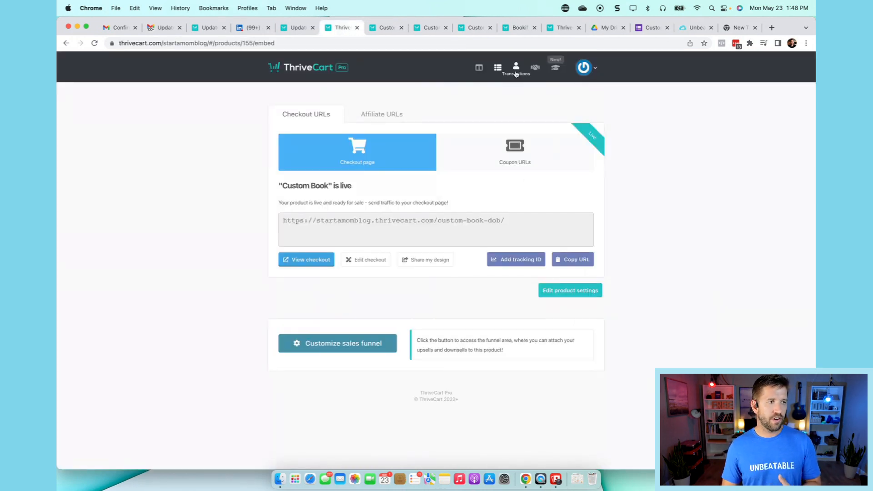
mouse_move(515, 67)
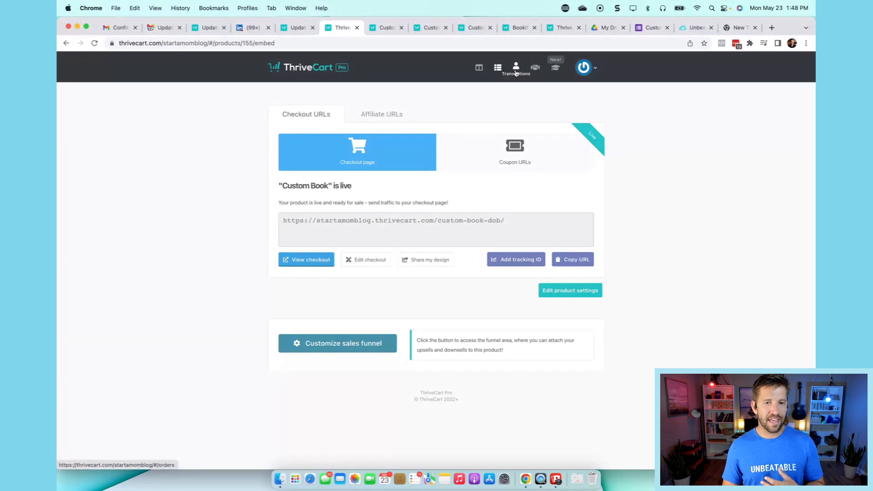
- Filter transactions to Products > Custom Book and open the $1 order's invoice
click(515, 67)
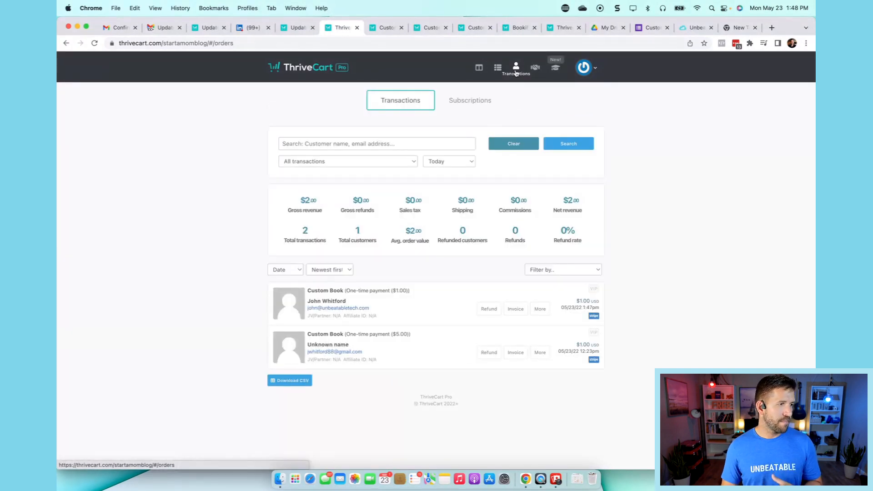
mouse_move(394, 310)
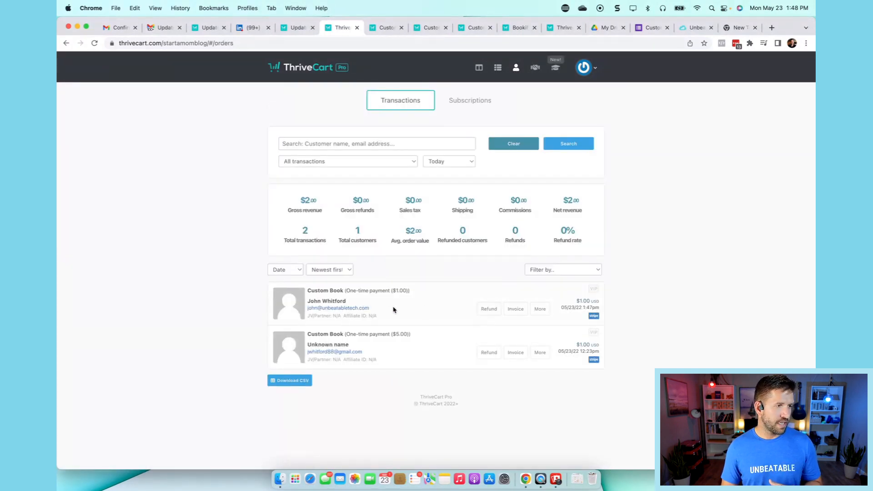
mouse_move(417, 308)
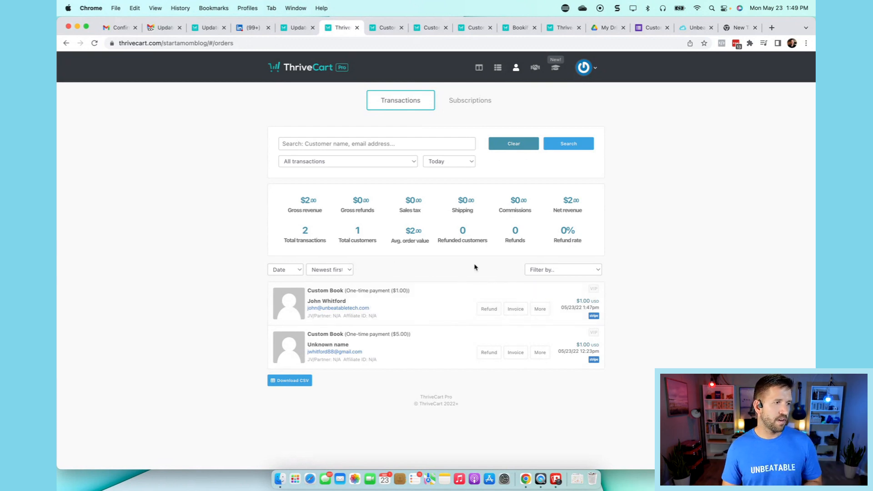
click(562, 269)
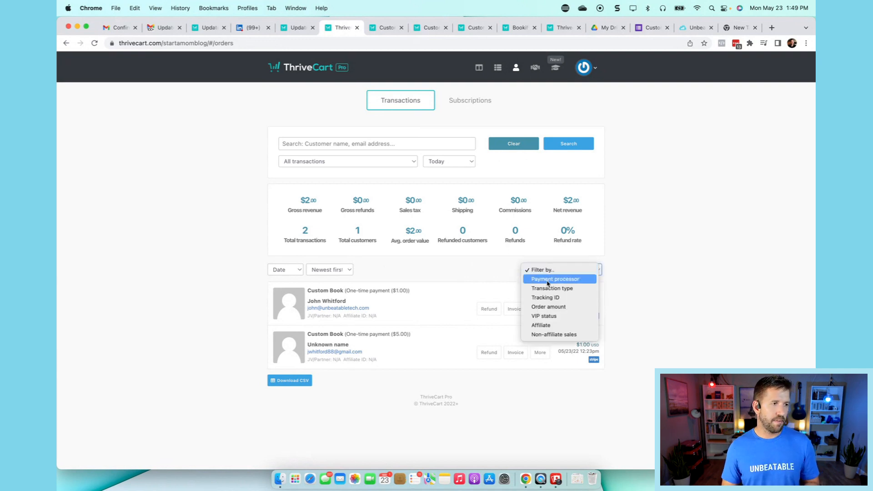
click(346, 161)
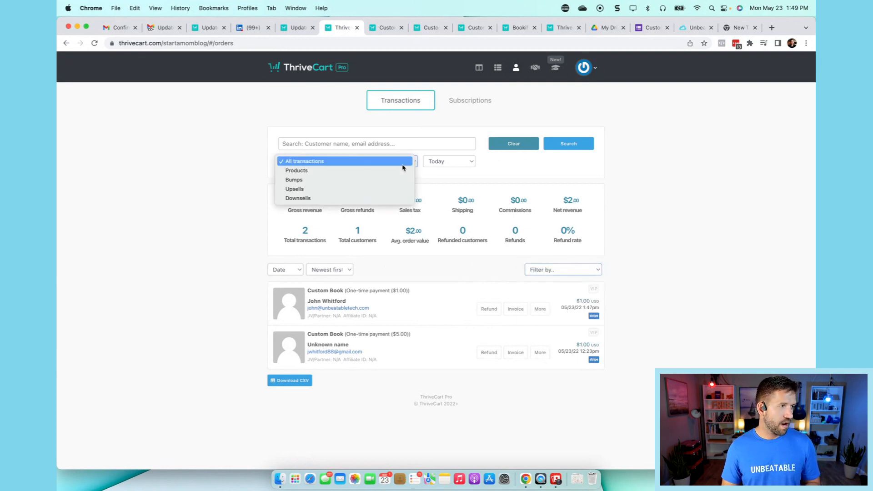
click(296, 171)
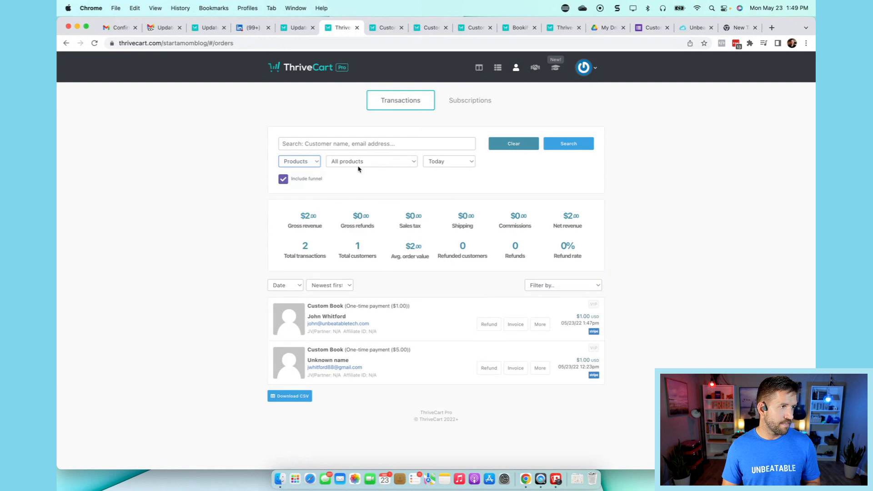
click(371, 161)
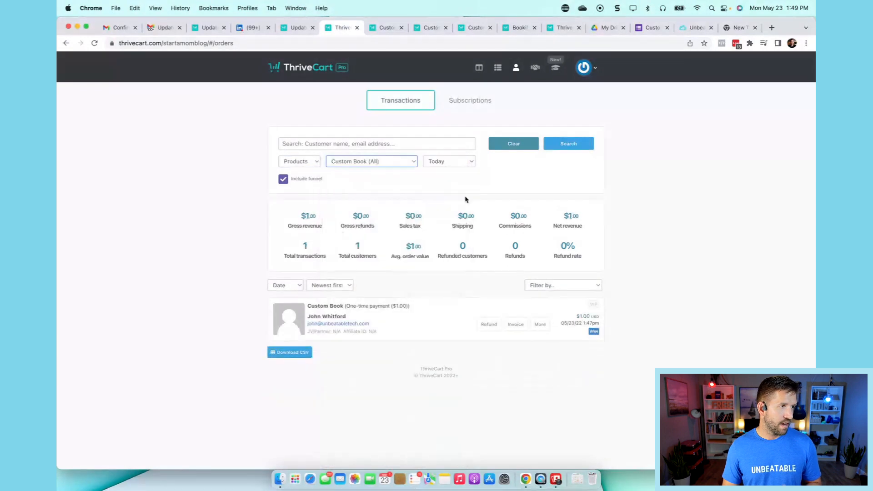
mouse_move(524, 310)
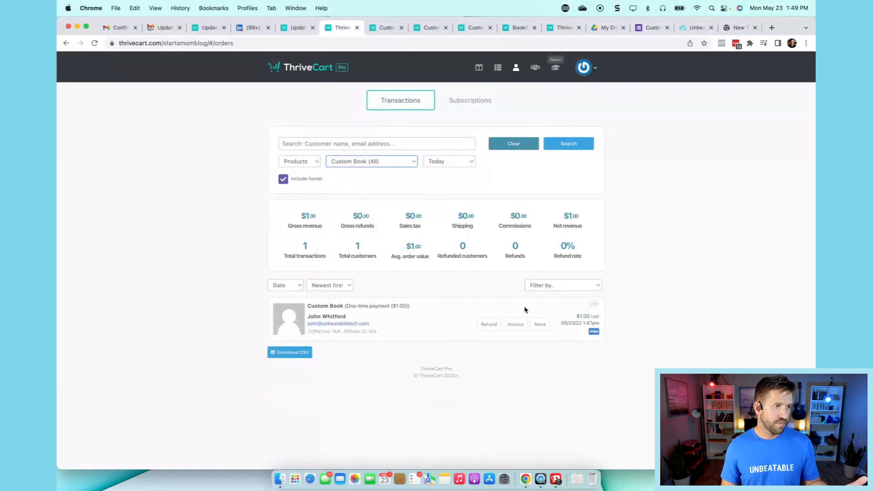
click(515, 324)
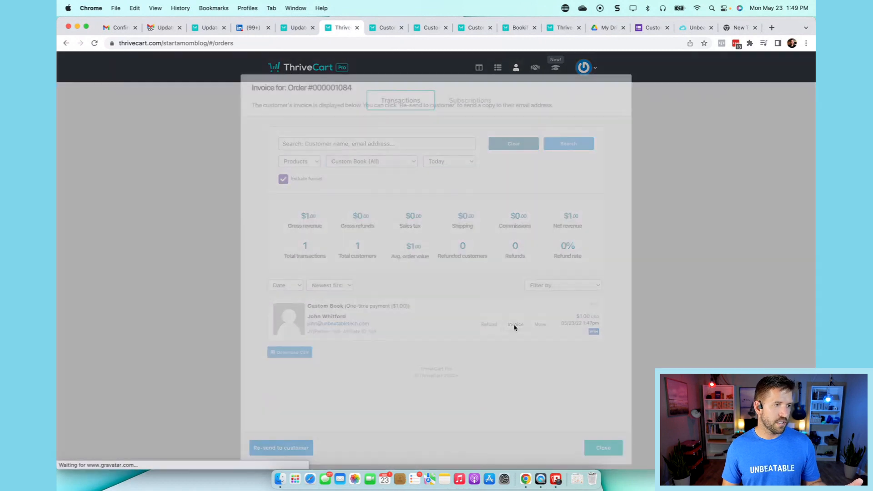
- Check invoice #000001084 for birthday 01/01/1988 and colour Blue, then go to Google Forms
click(515, 324)
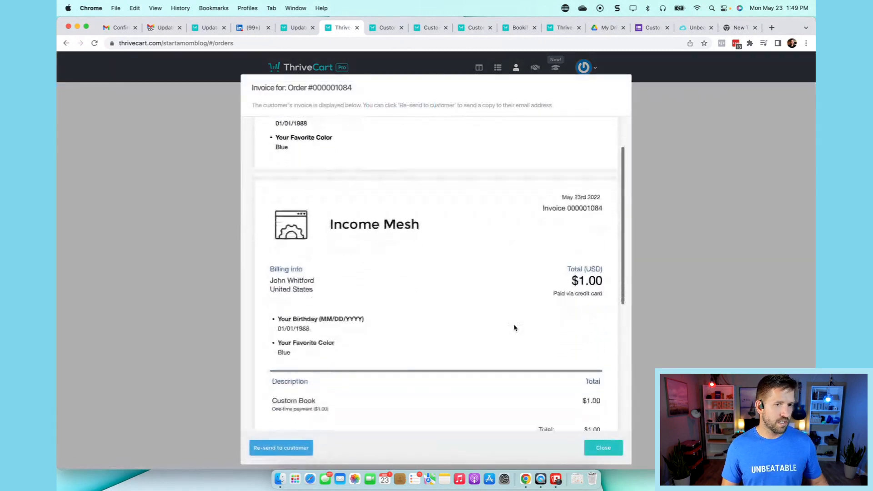
scroll(down, 3)
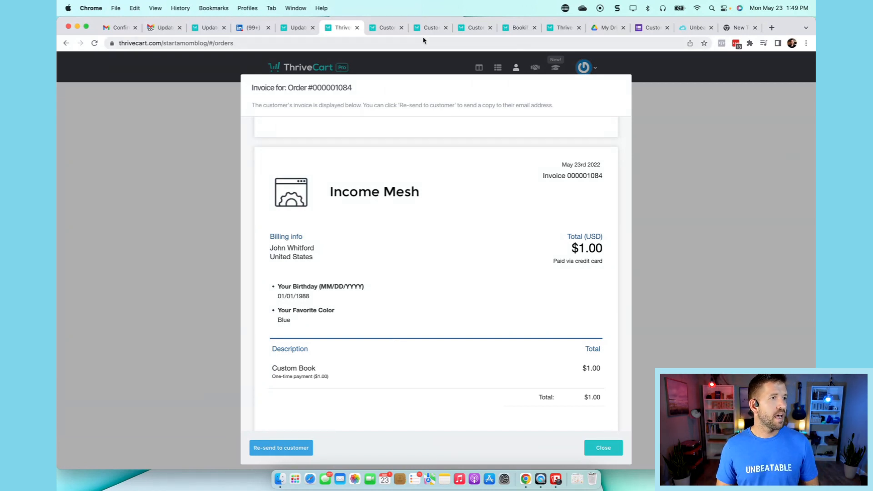
click(652, 28)
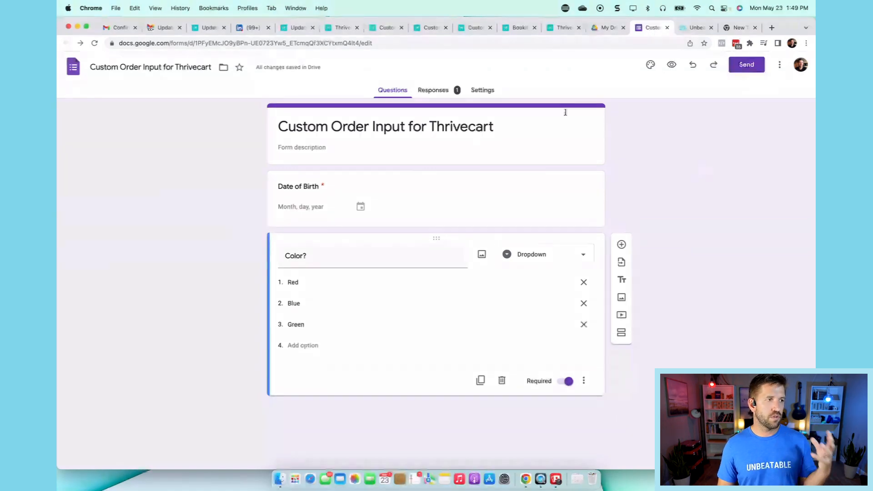
- View the individual response showing Date of Birth 01/12/1900 and colour Red
click(434, 90)
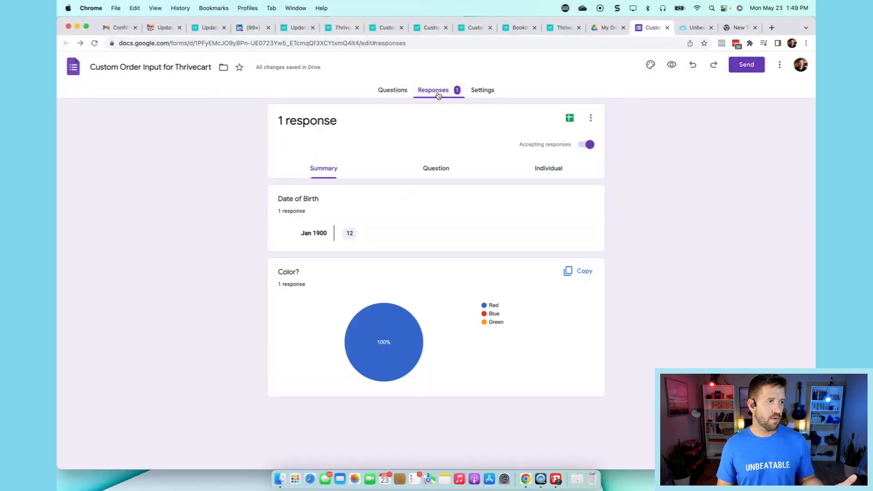
click(548, 168)
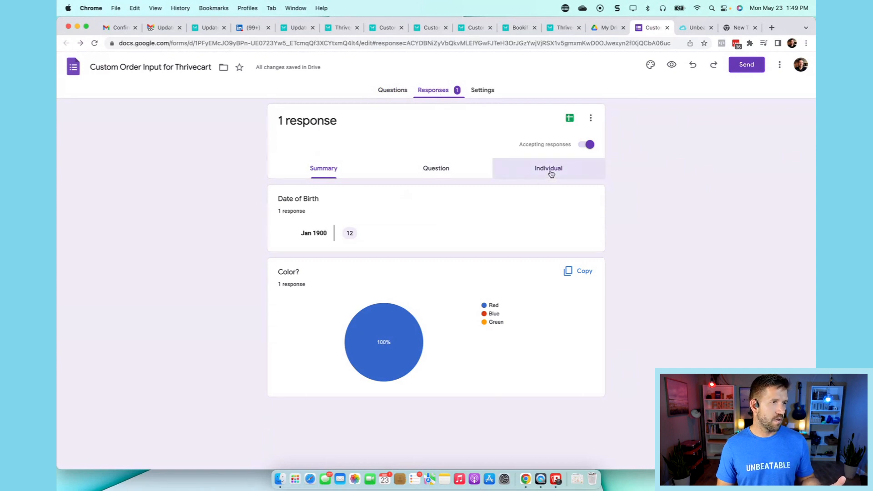
click(548, 168)
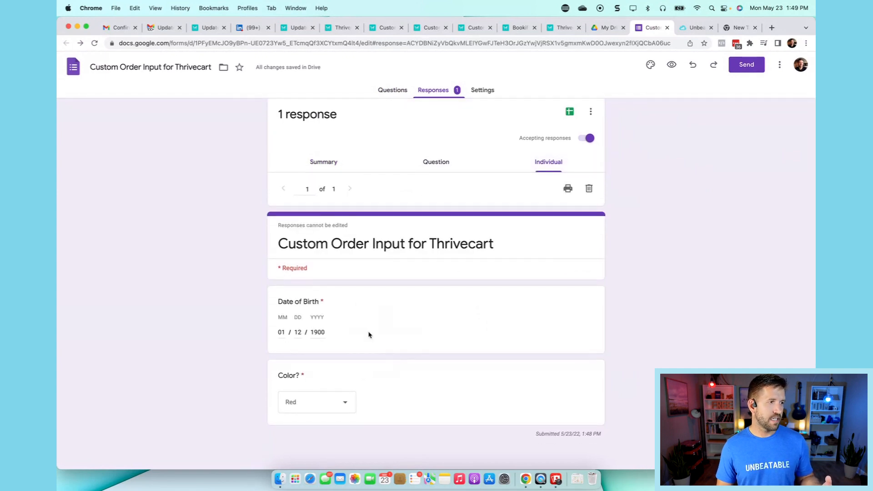